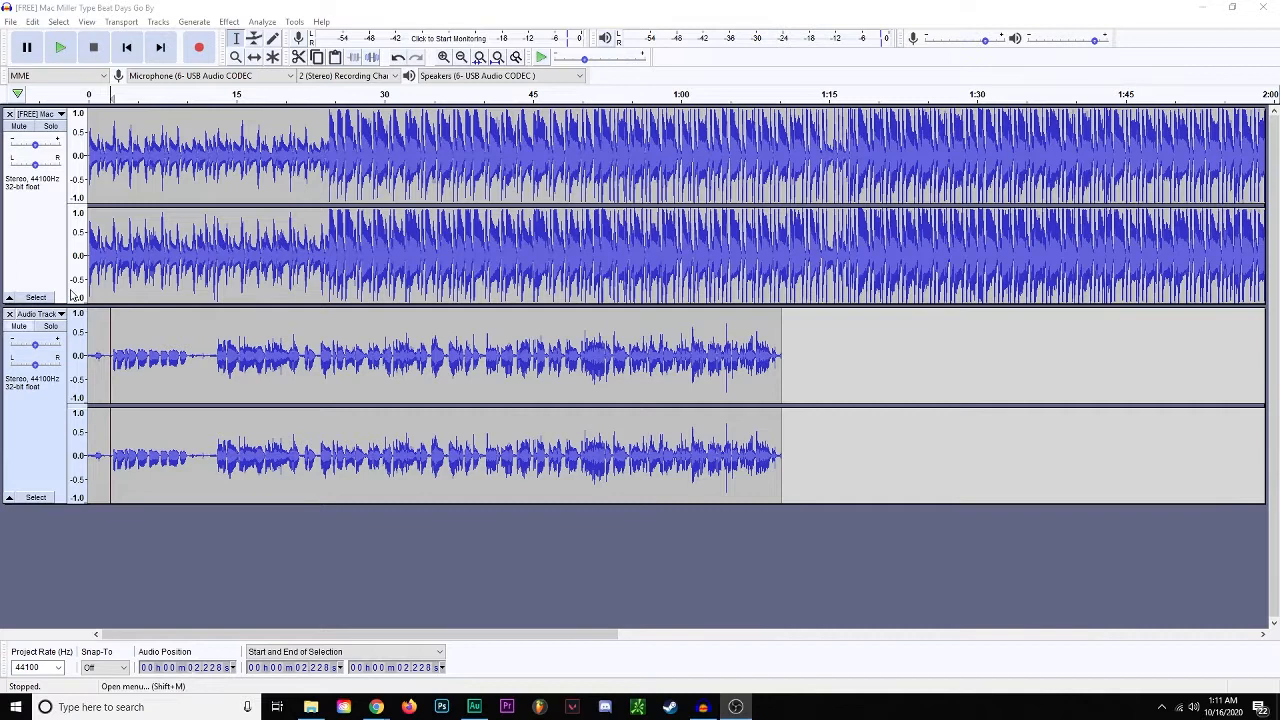
pyautogui.moveTo(99, 405)
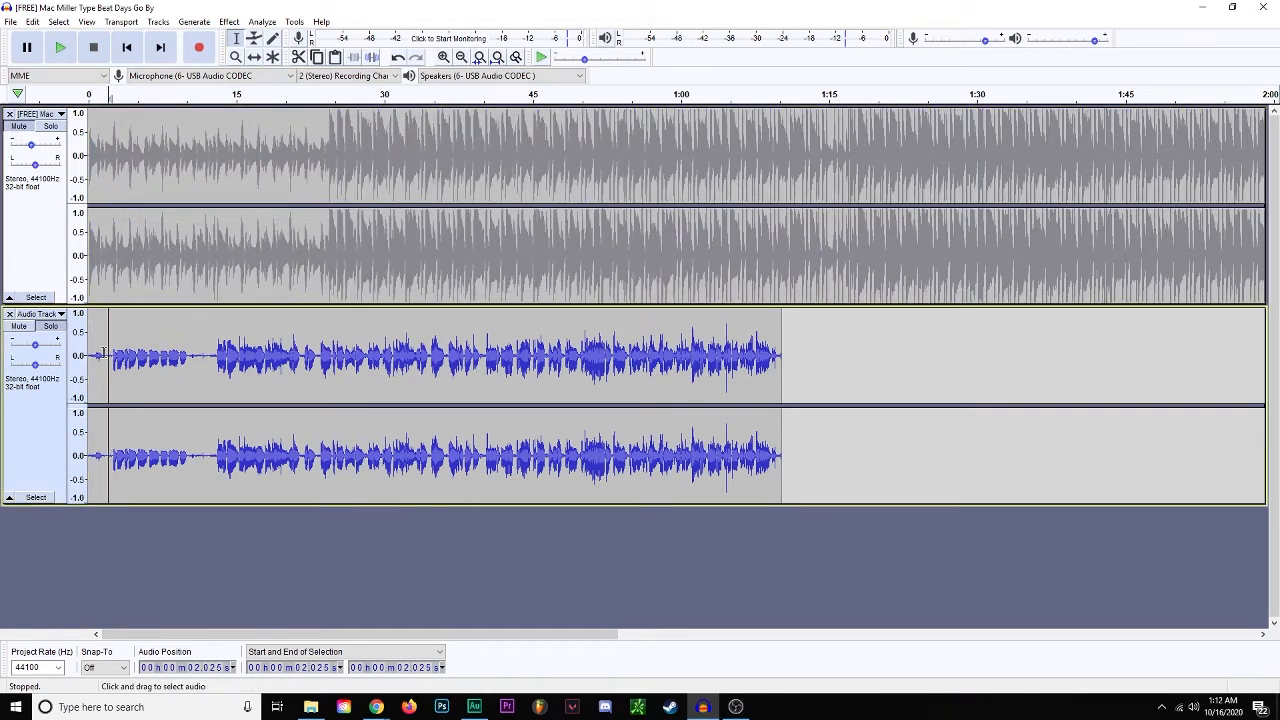
pyautogui.click(63, 52)
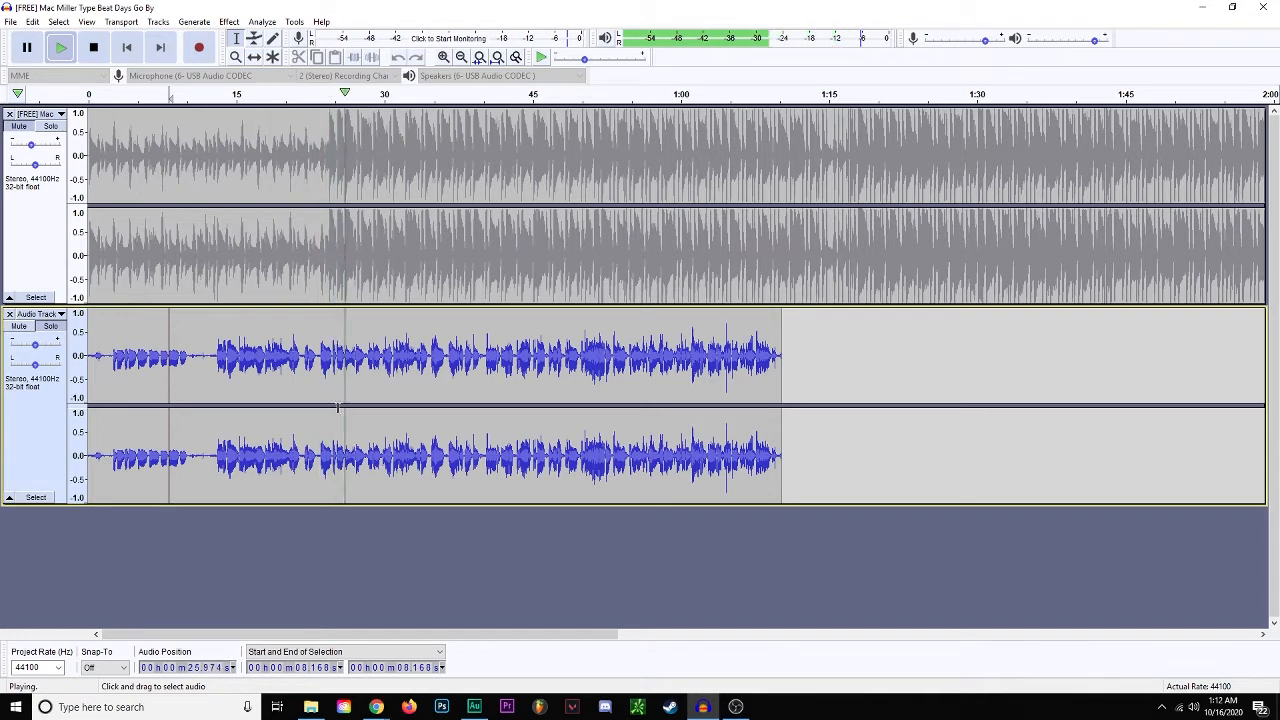
pyautogui.click(100, 50)
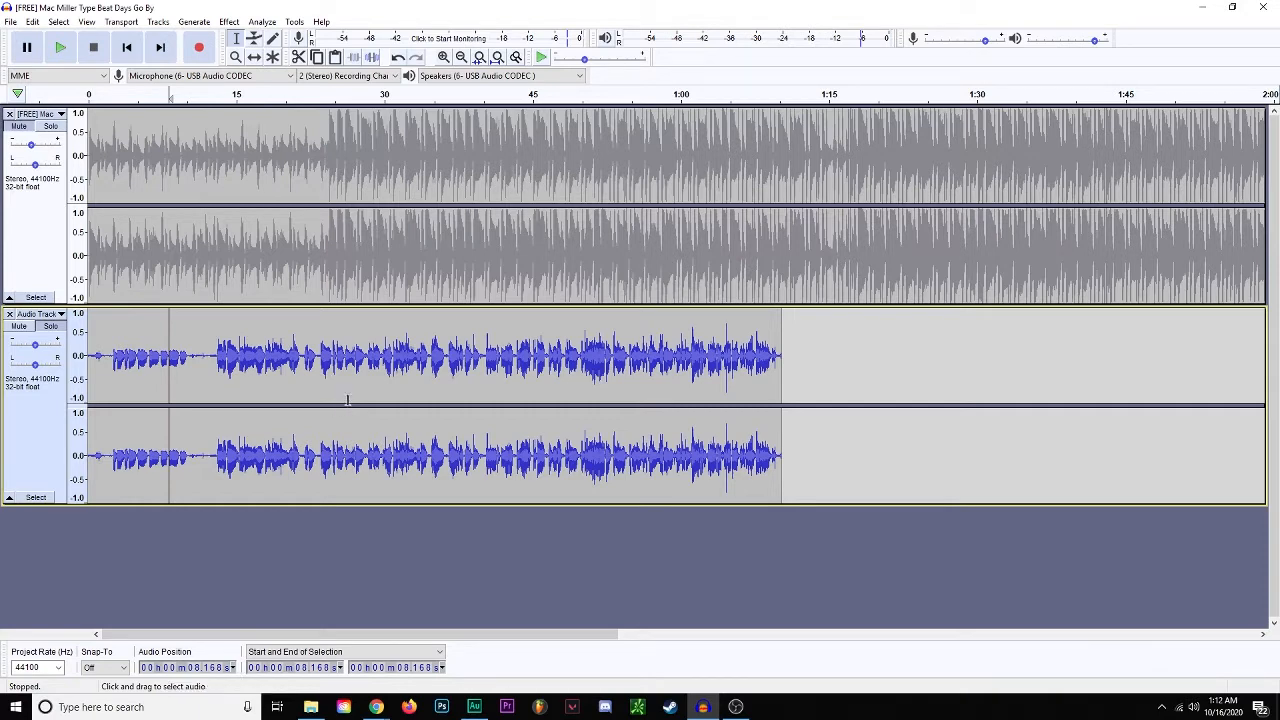
pyautogui.moveTo(118, 404)
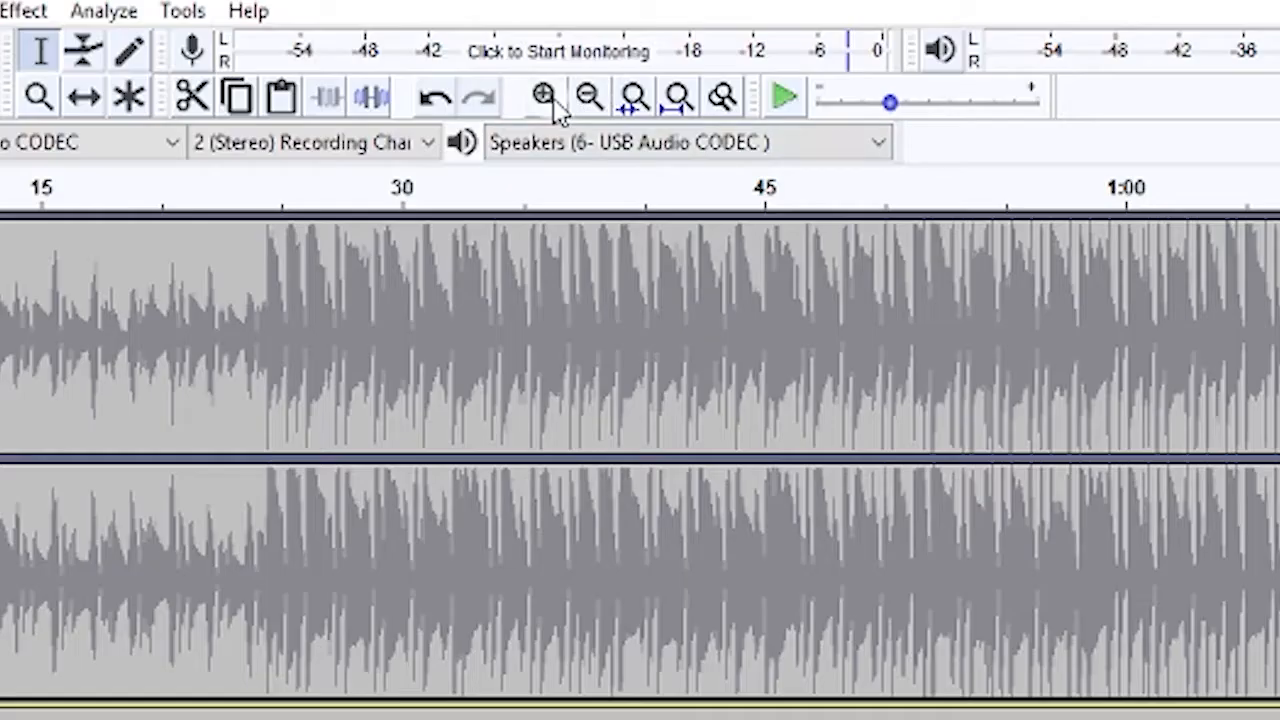
# Select the silent gap around 1.5–2.4 s and capture it as the Noise Reduction noise profile
pyautogui.click(544, 96)
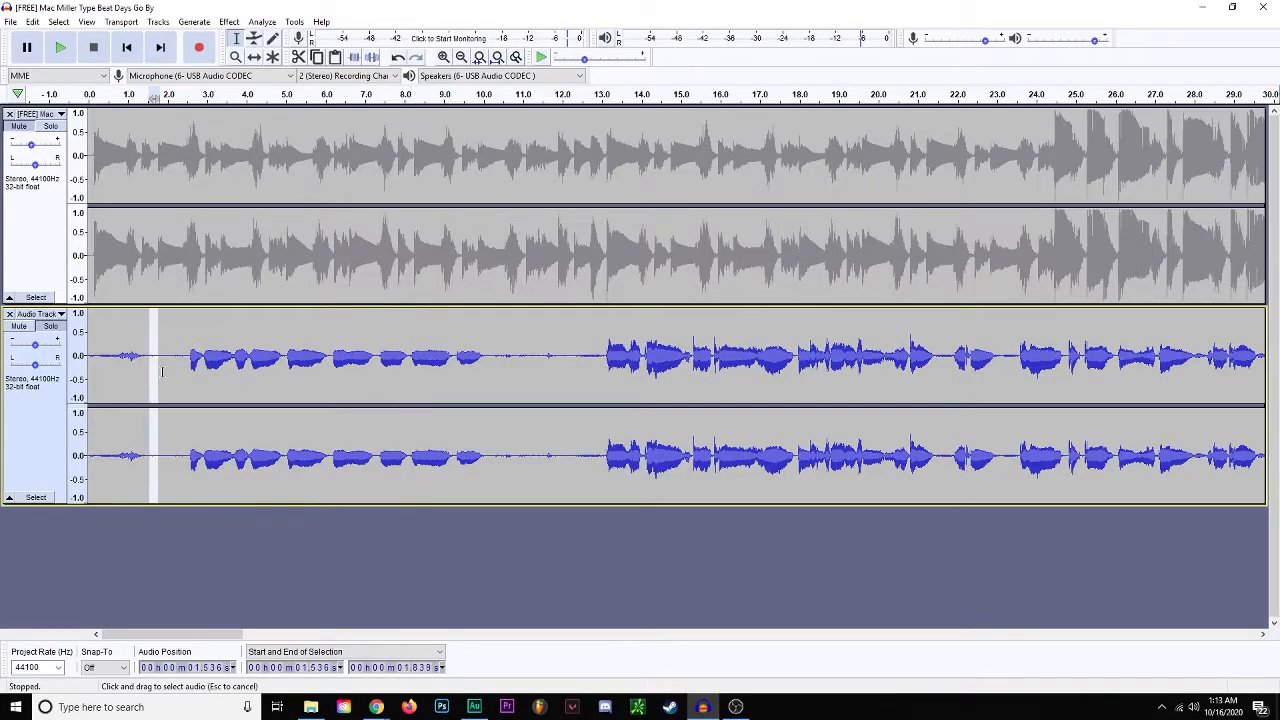
pyautogui.click(63, 52)
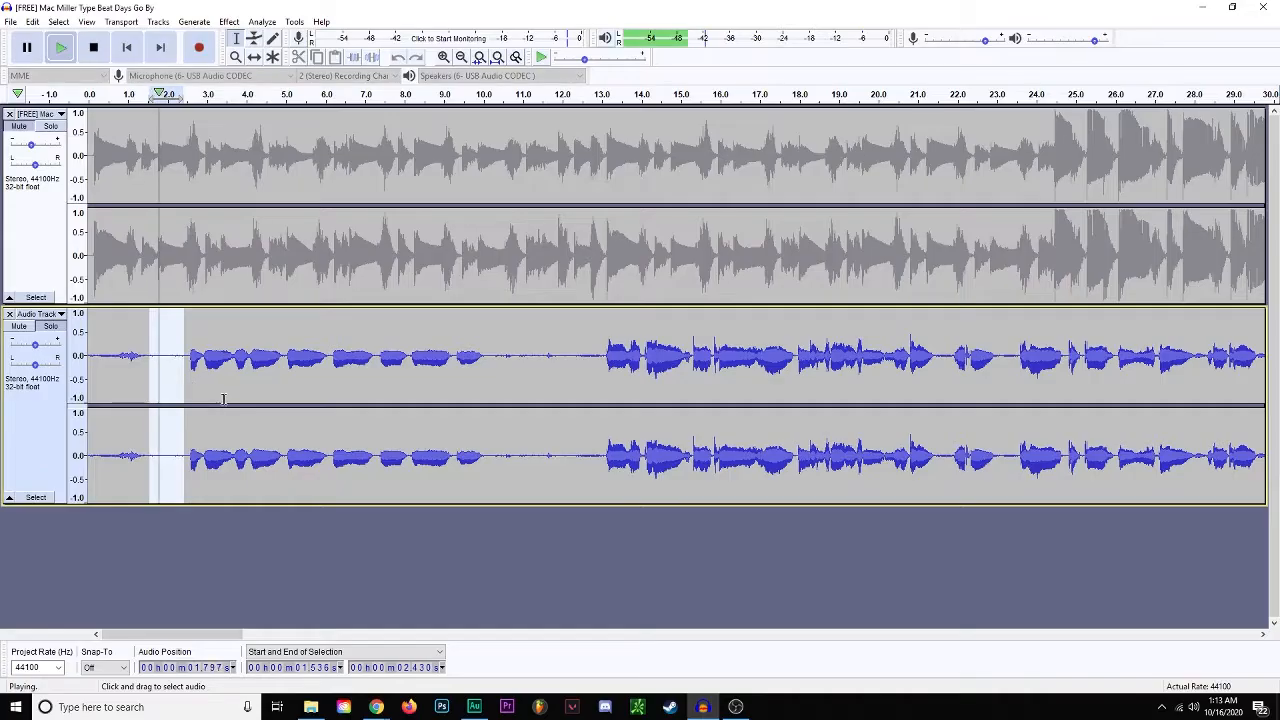
pyautogui.click(95, 50)
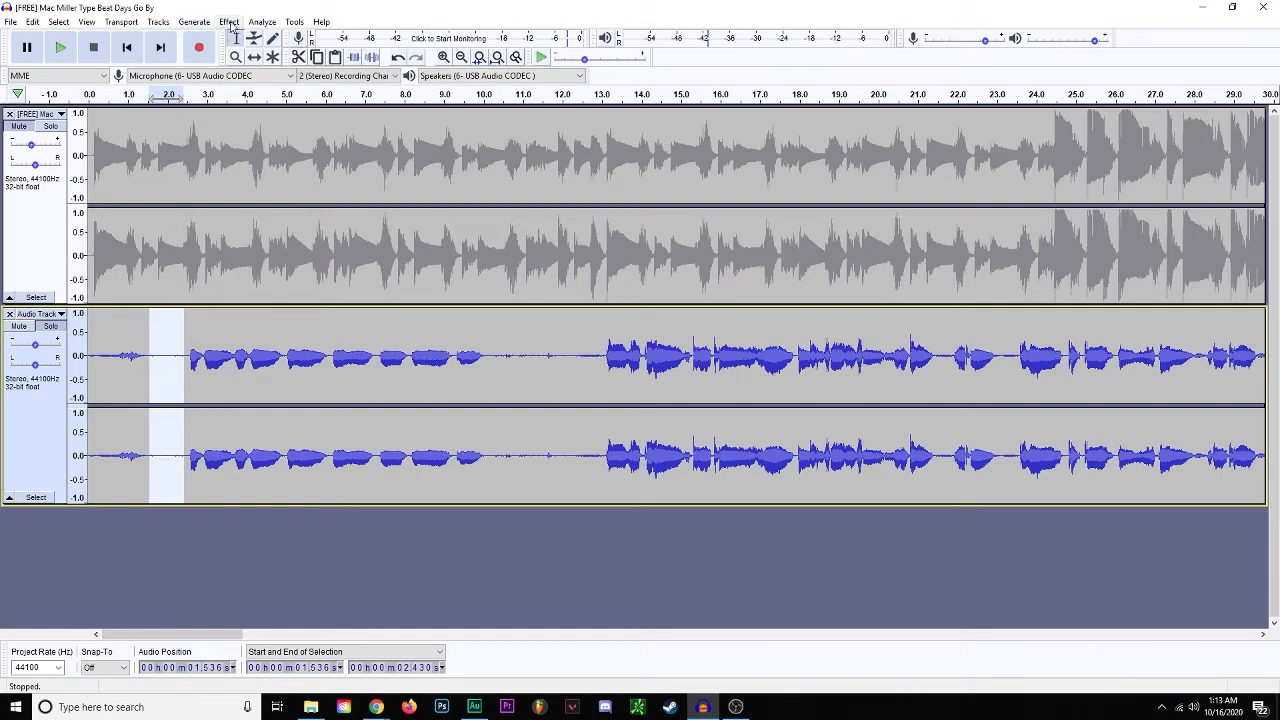
pyautogui.click(232, 22)
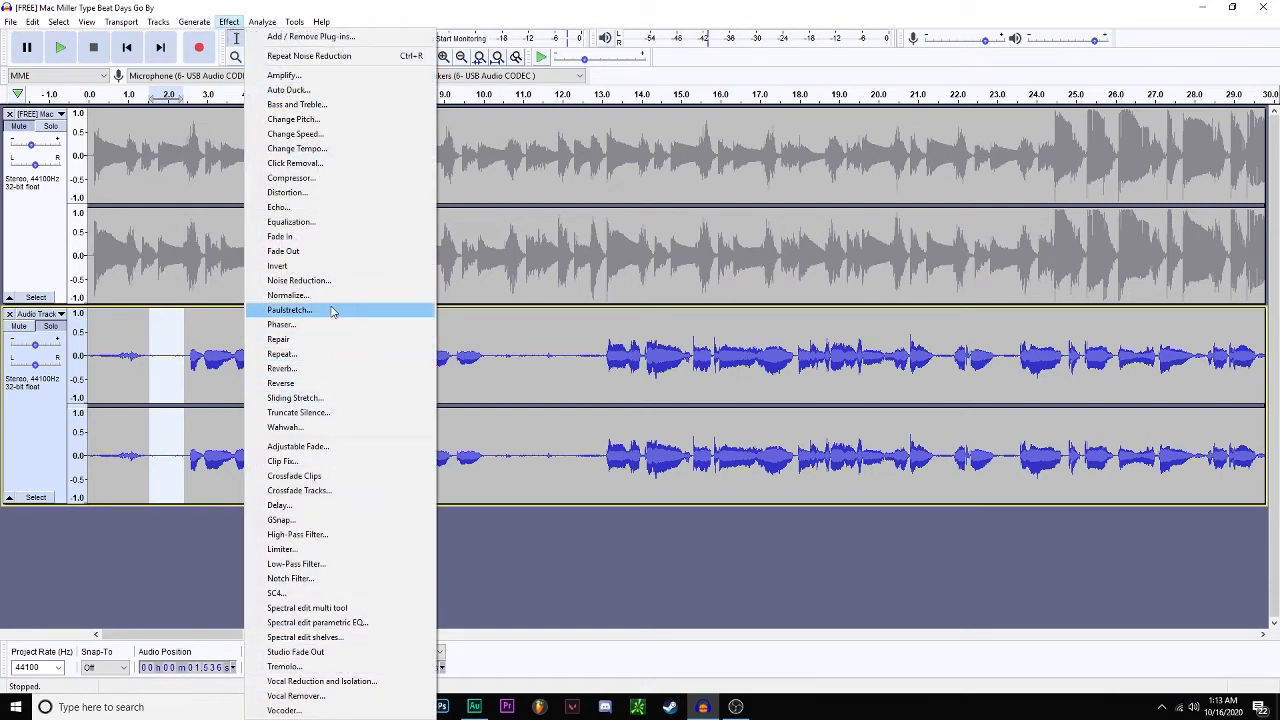
pyautogui.click(298, 280)
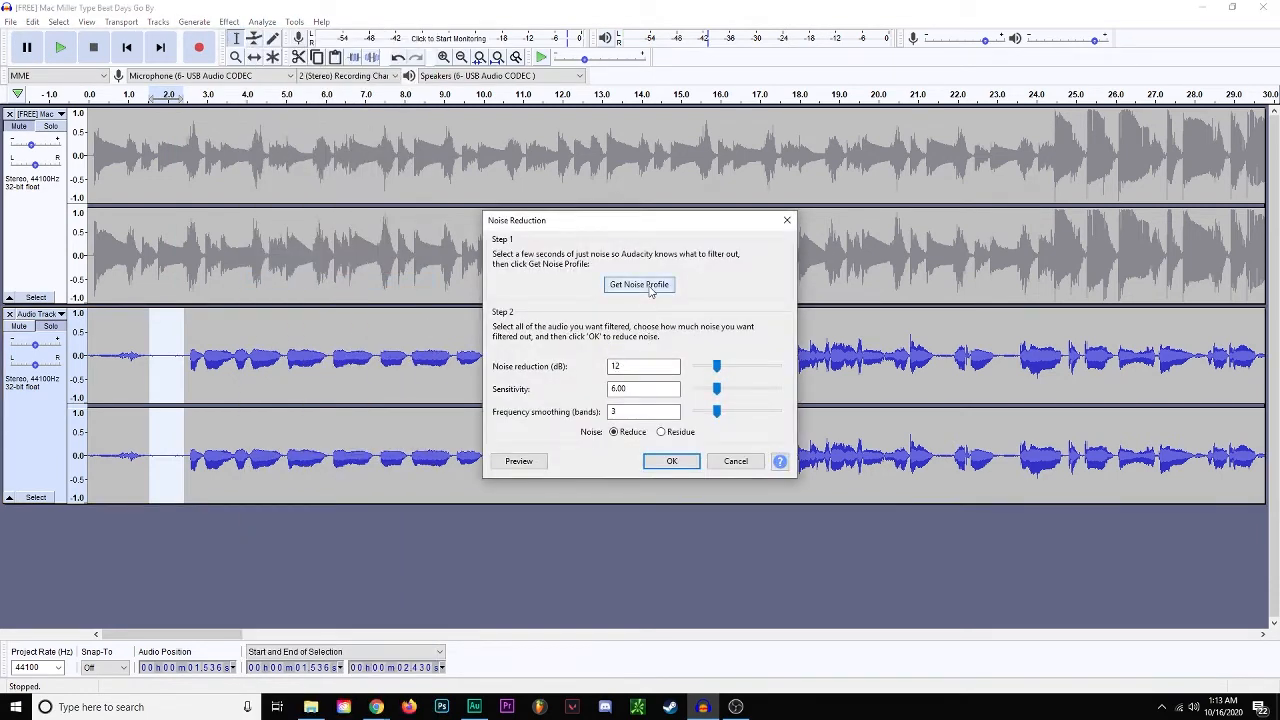
pyautogui.click(671, 461)
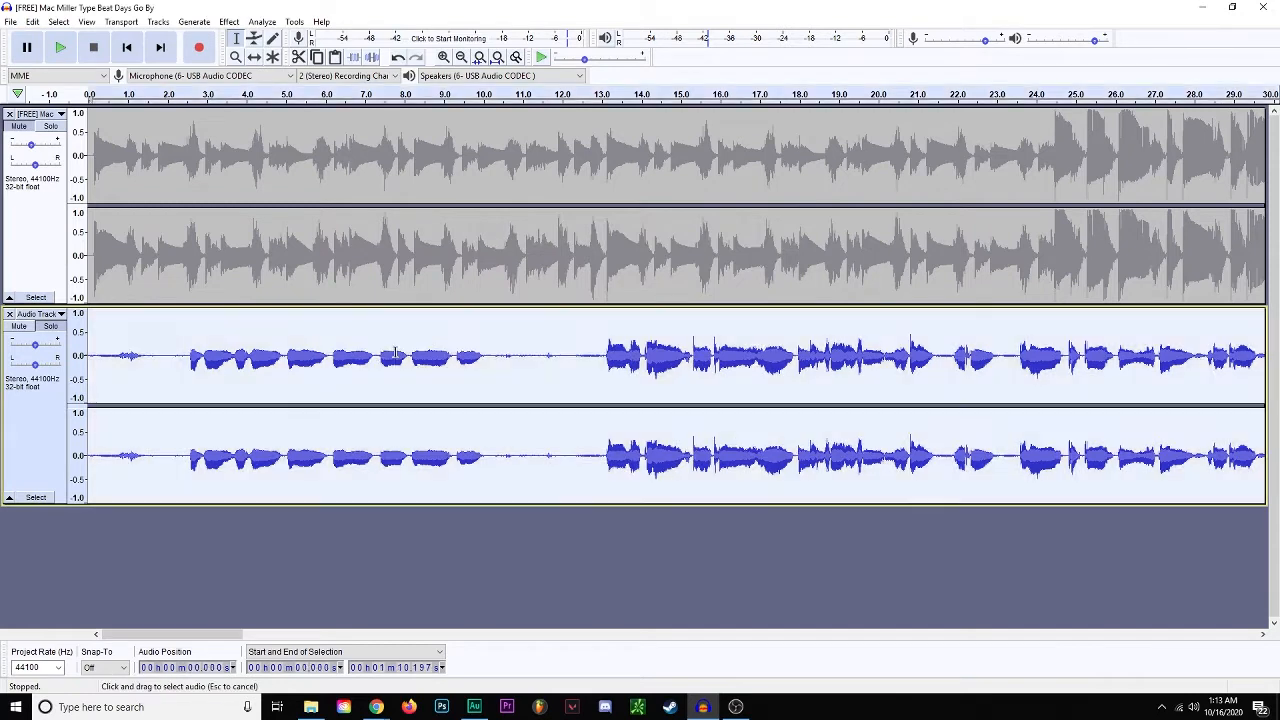
# Apply Noise Reduction with the captured profile across the entire vocal take
pyautogui.click(234, 20)
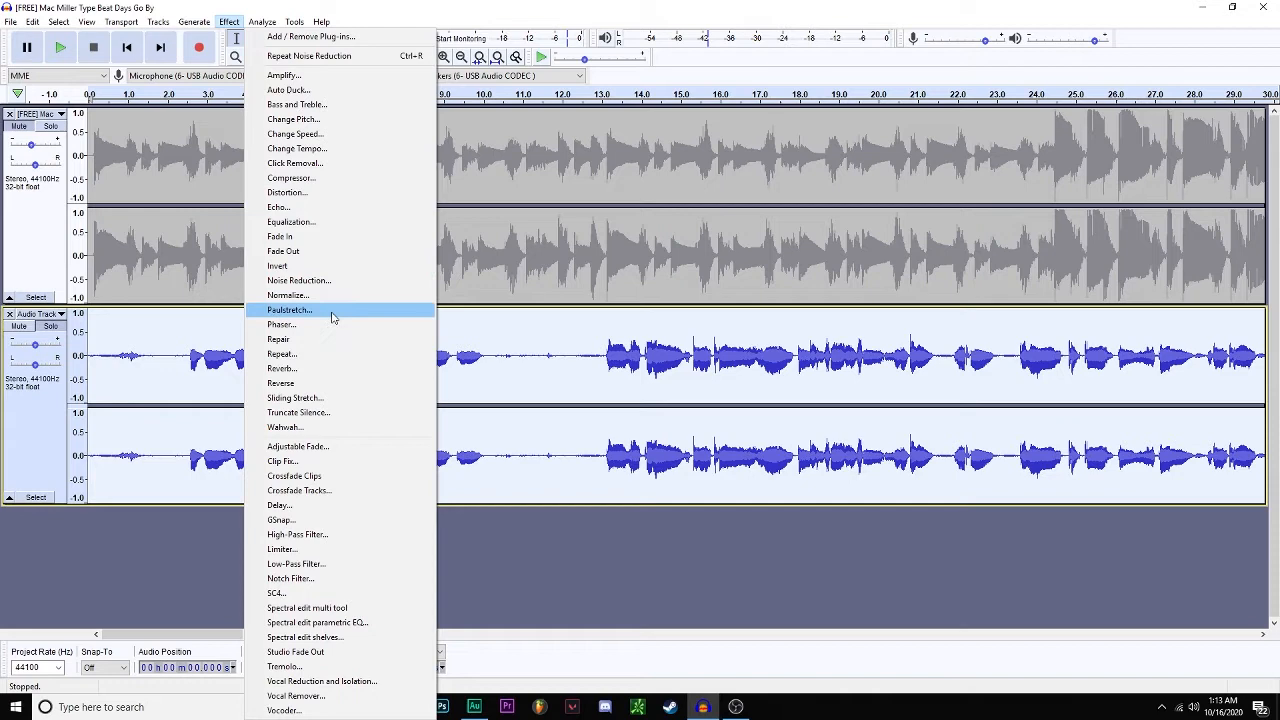
pyautogui.click(299, 280)
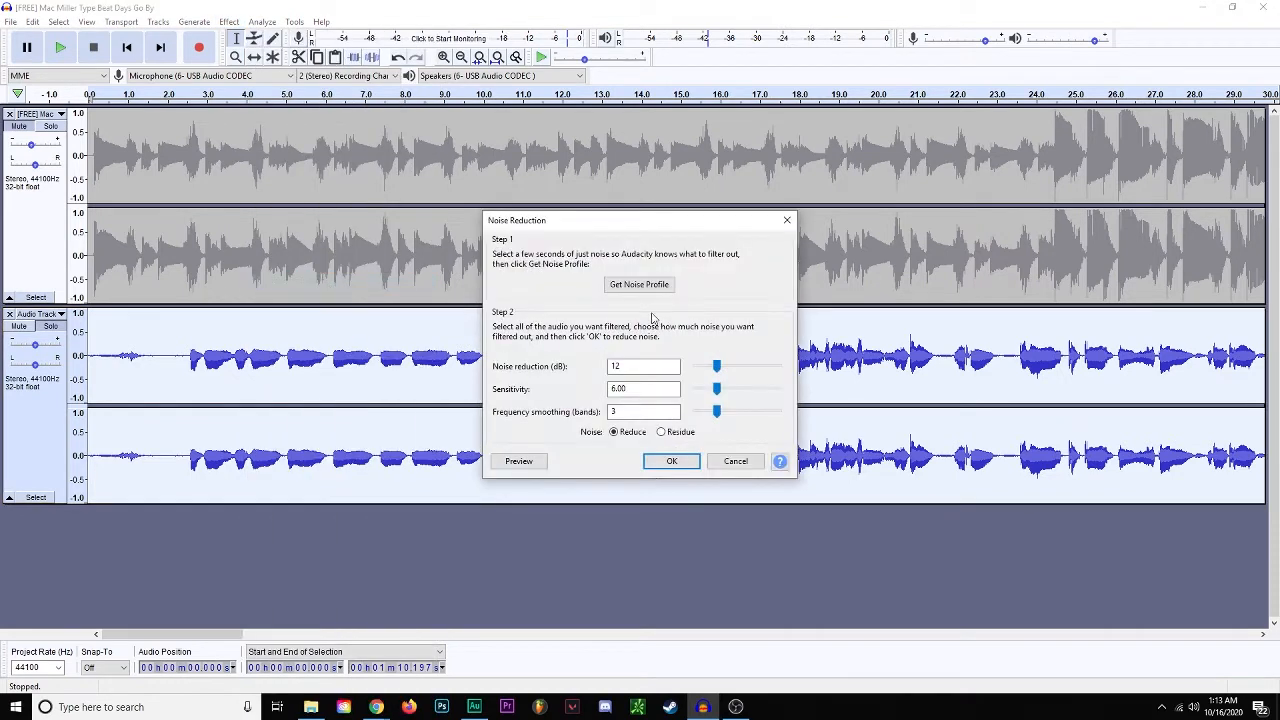
pyautogui.moveTo(675, 505)
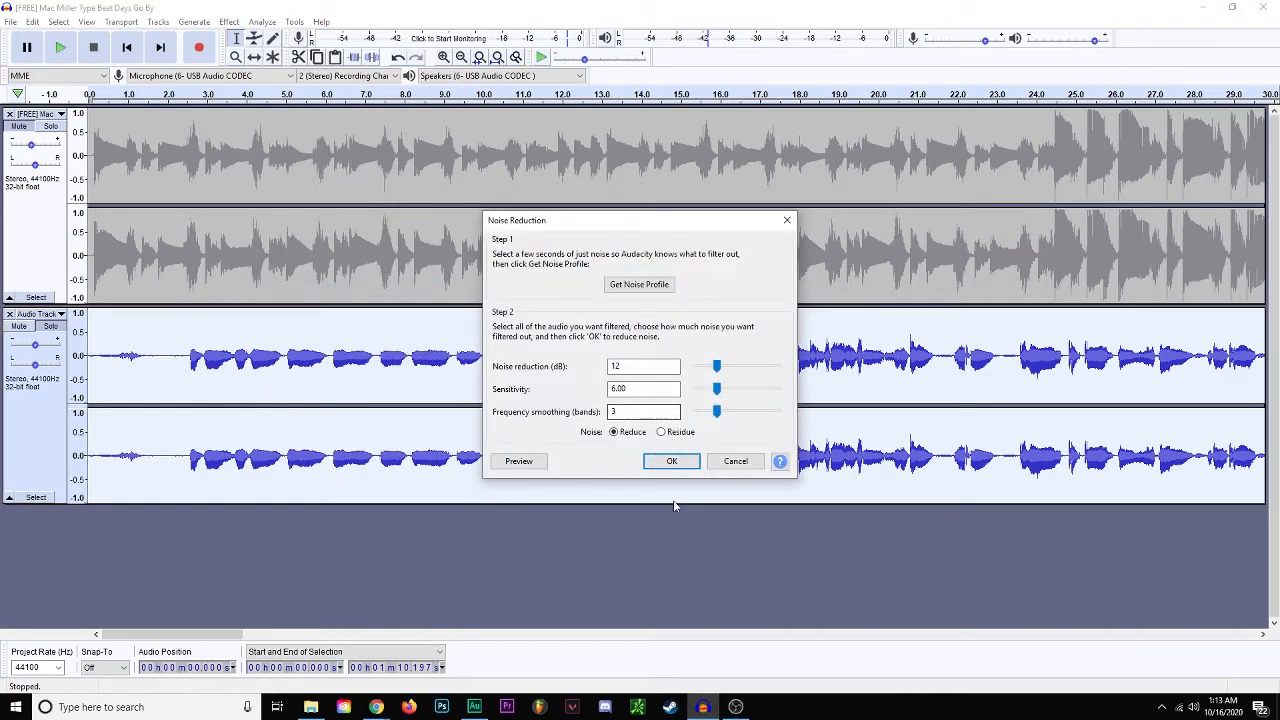
pyautogui.click(671, 461)
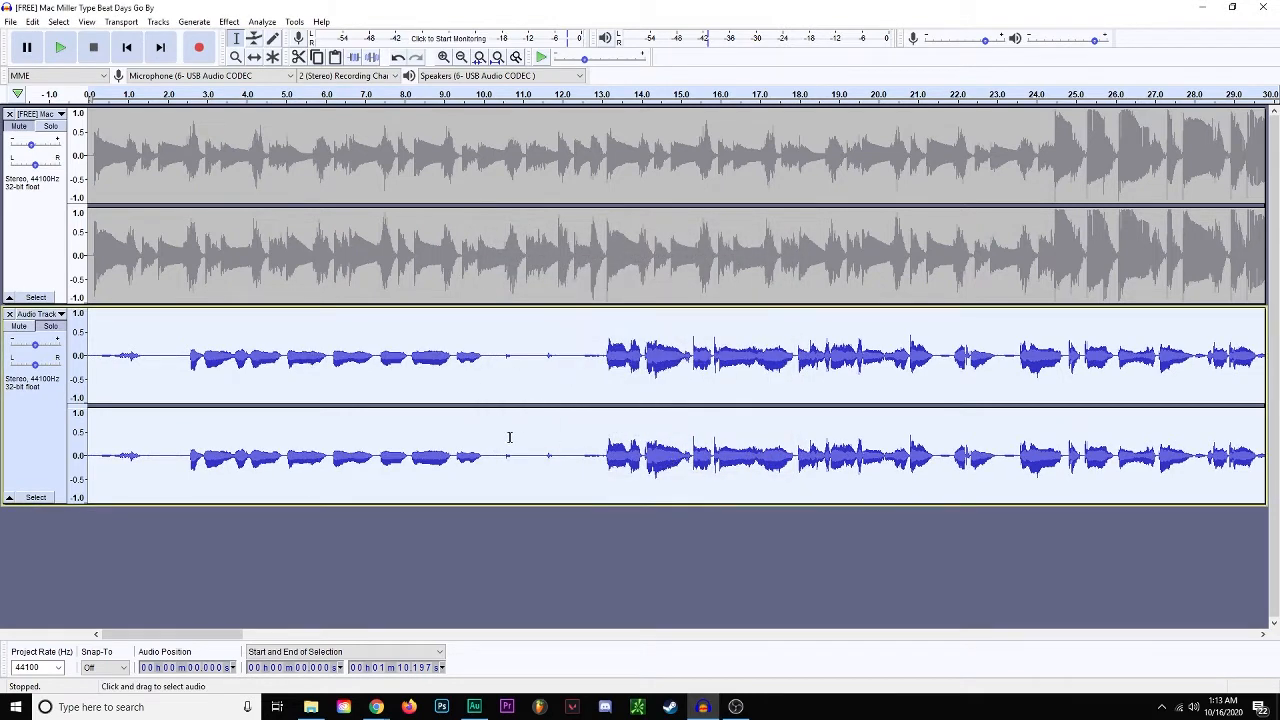
pyautogui.moveTo(778, 294)
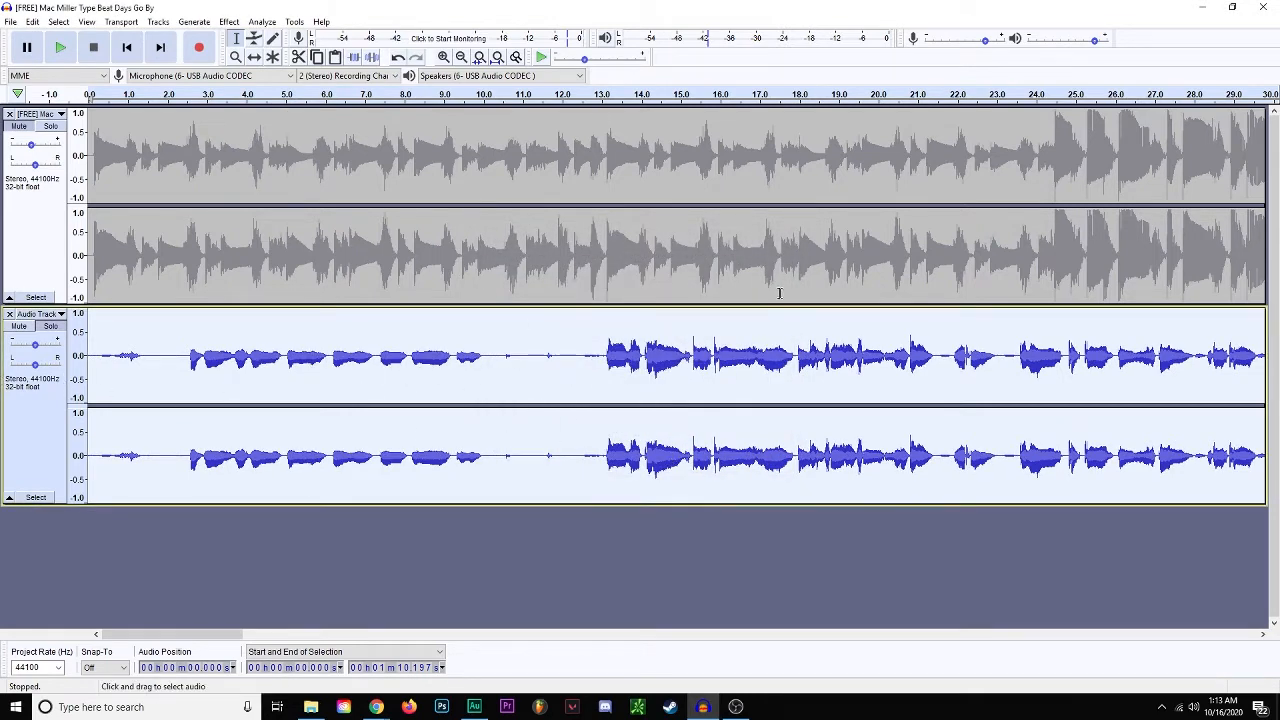
pyautogui.moveTo(462, 57)
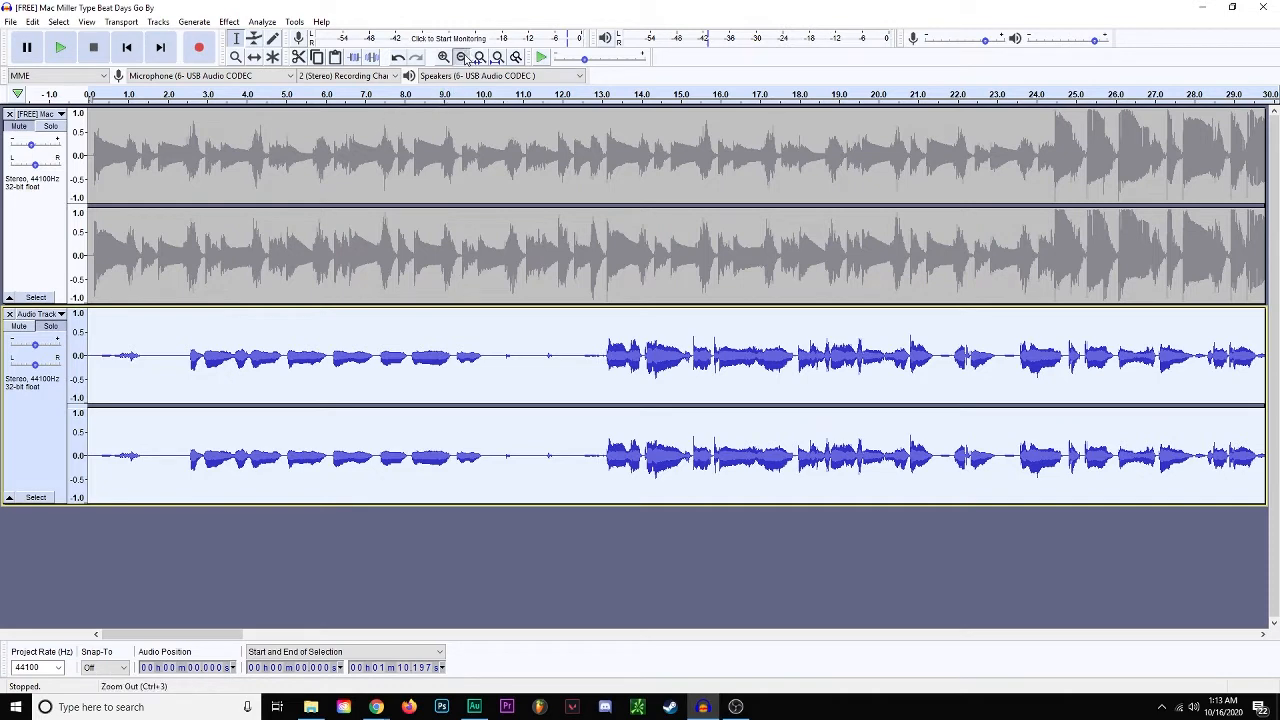
# Normalize the full vocal take to a -1.0 dB peak with DC offset removed
pyautogui.click(497, 57)
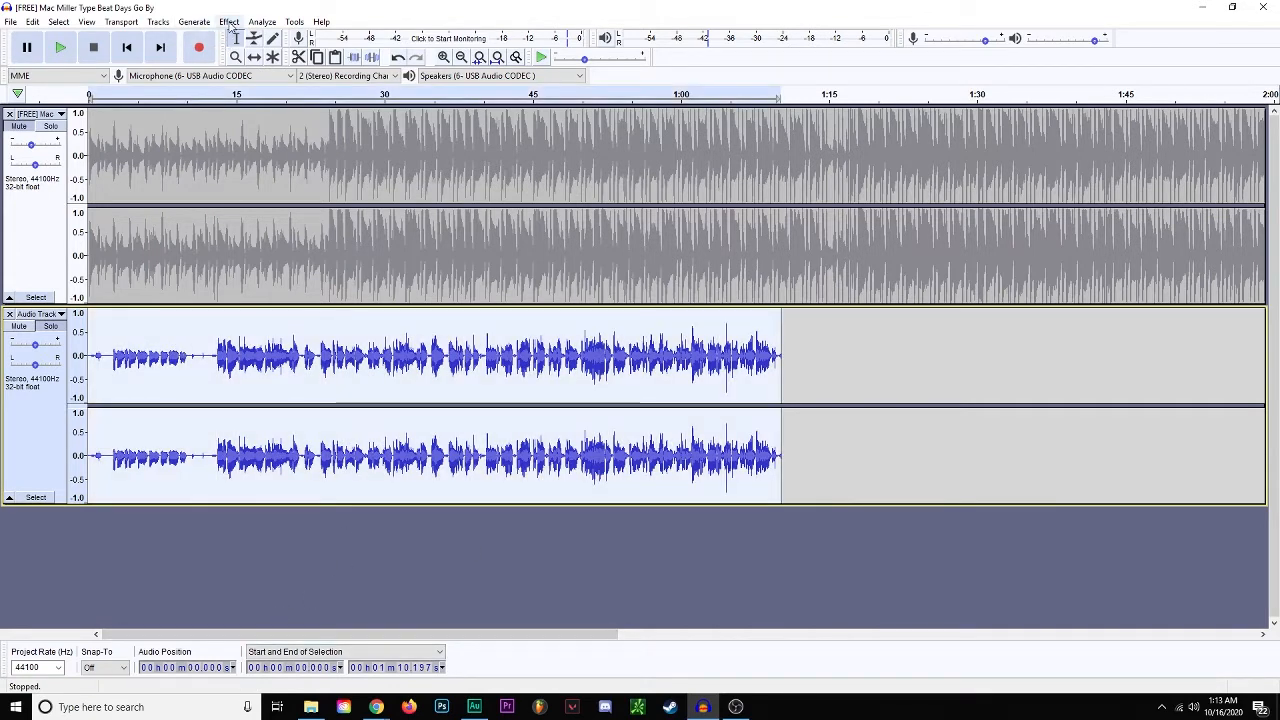
pyautogui.click(232, 20)
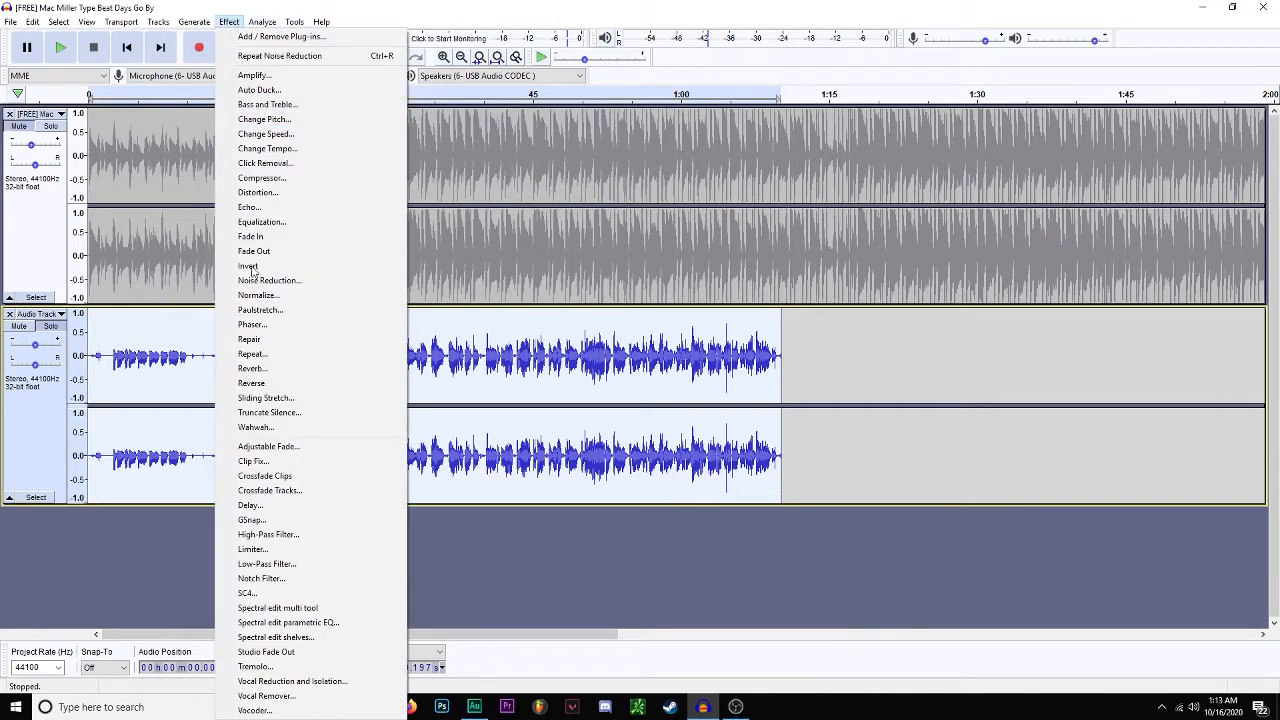
pyautogui.click(258, 295)
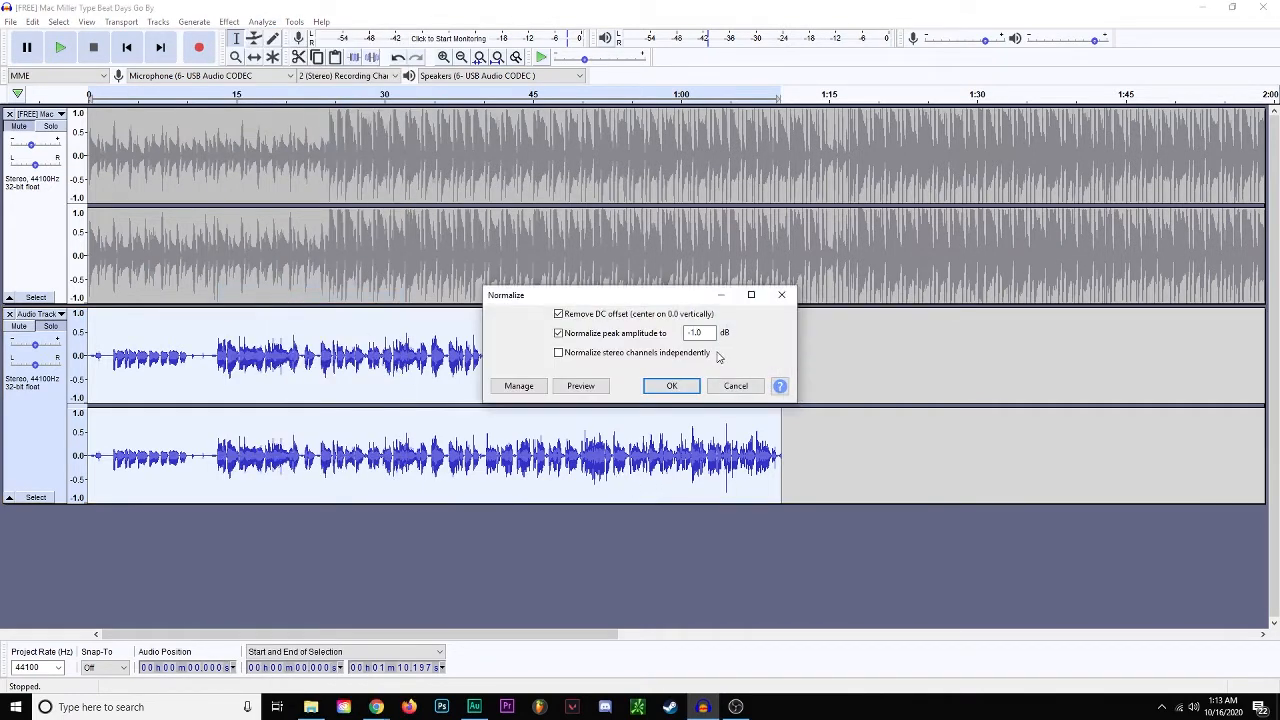
pyautogui.click(700, 333)
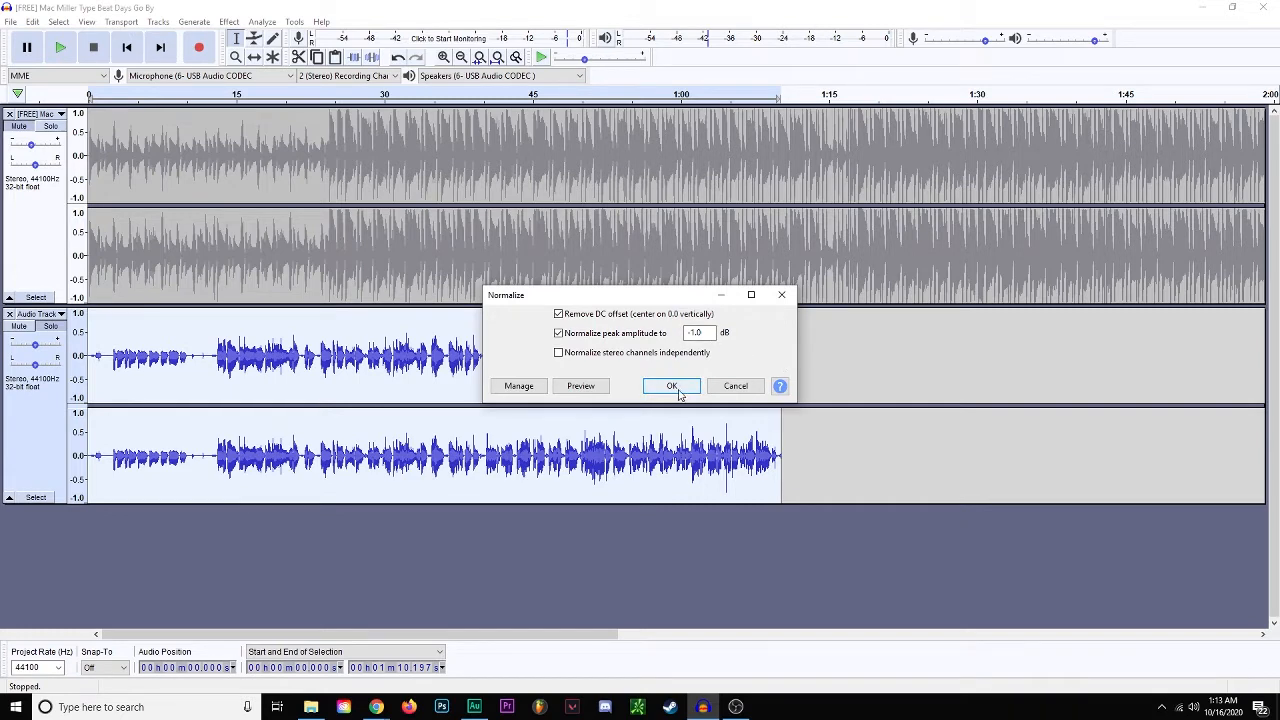
pyautogui.click(671, 386)
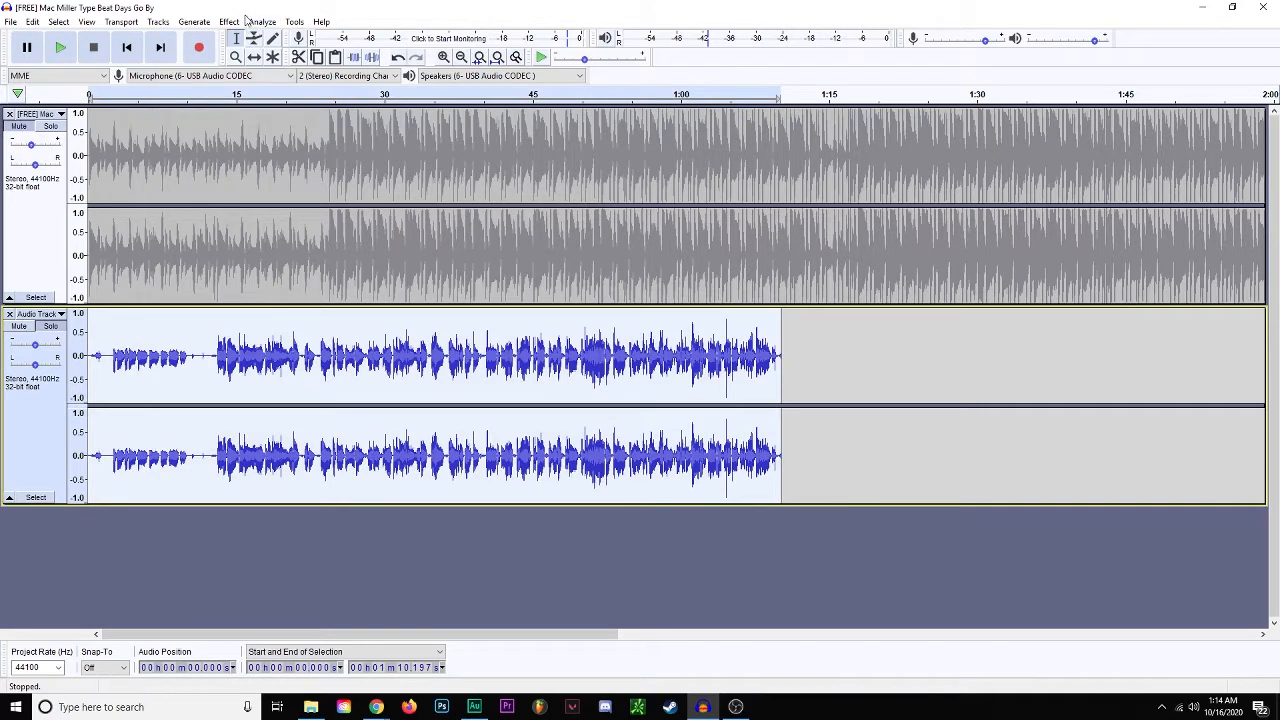
# Set GSnap to the A minor scale, preview the corrected vocal, then close GSnap
pyautogui.click(228, 21)
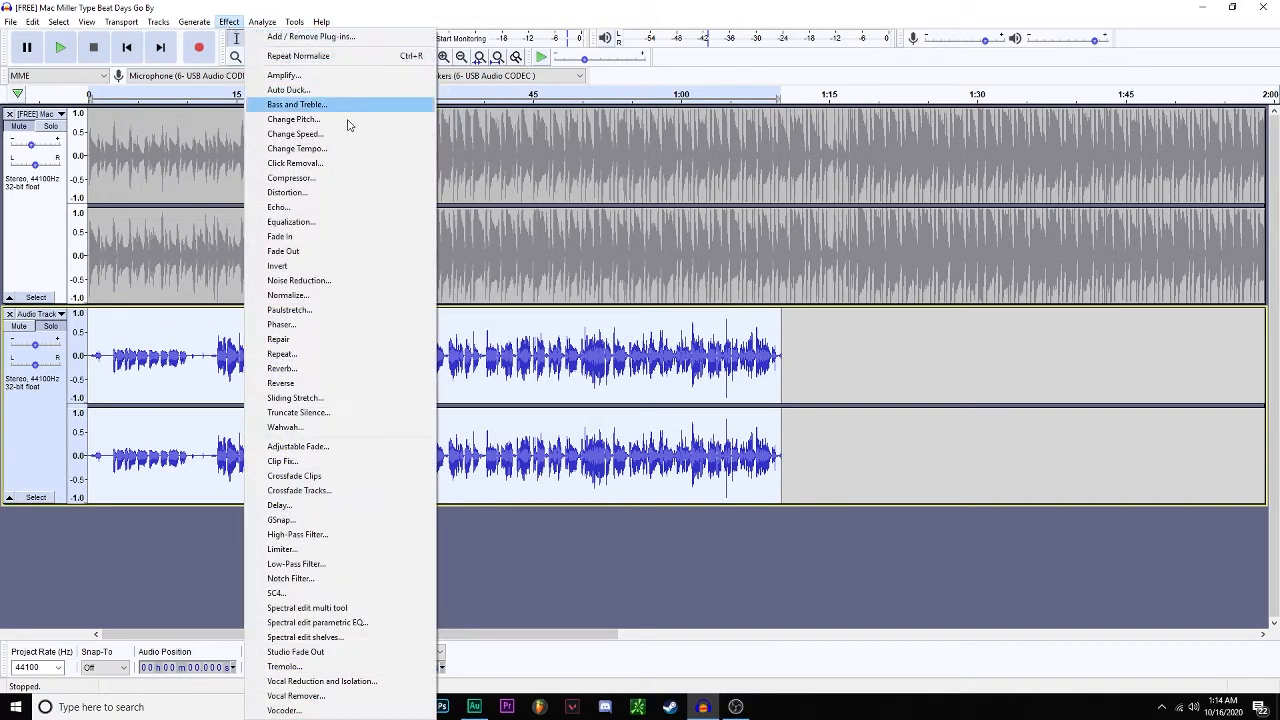
pyautogui.click(281, 520)
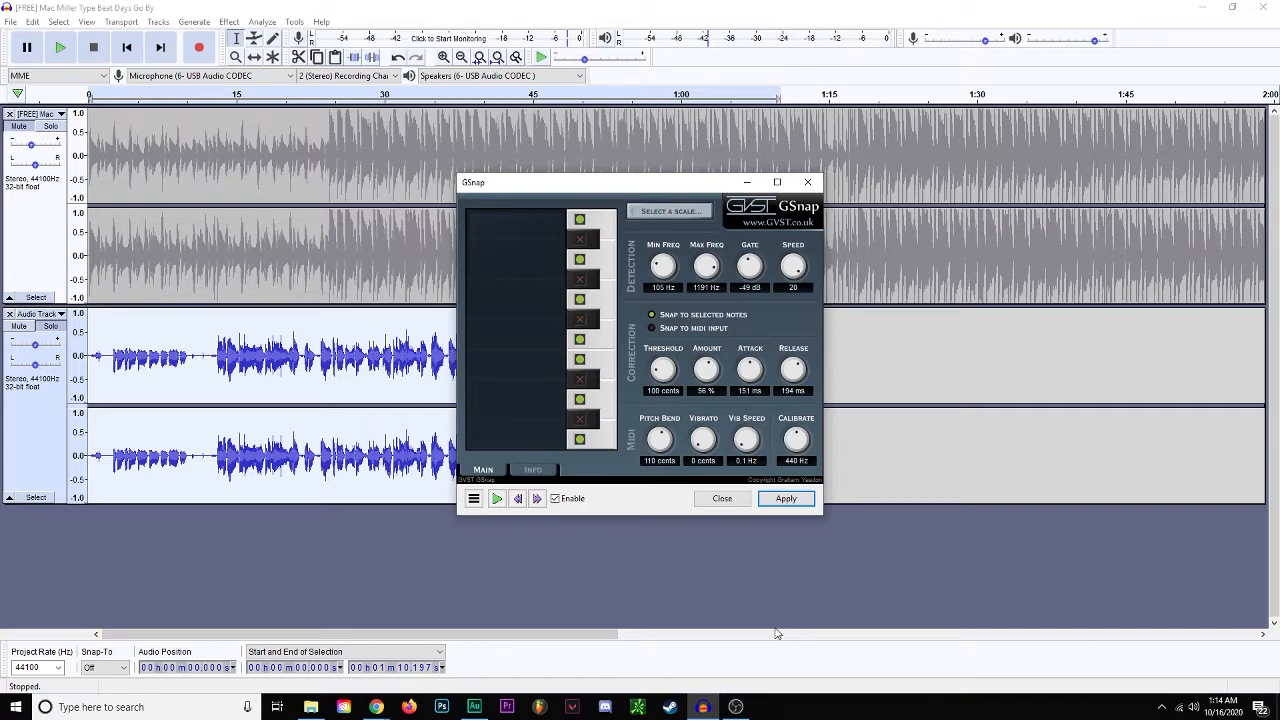
pyautogui.moveTo(622, 573)
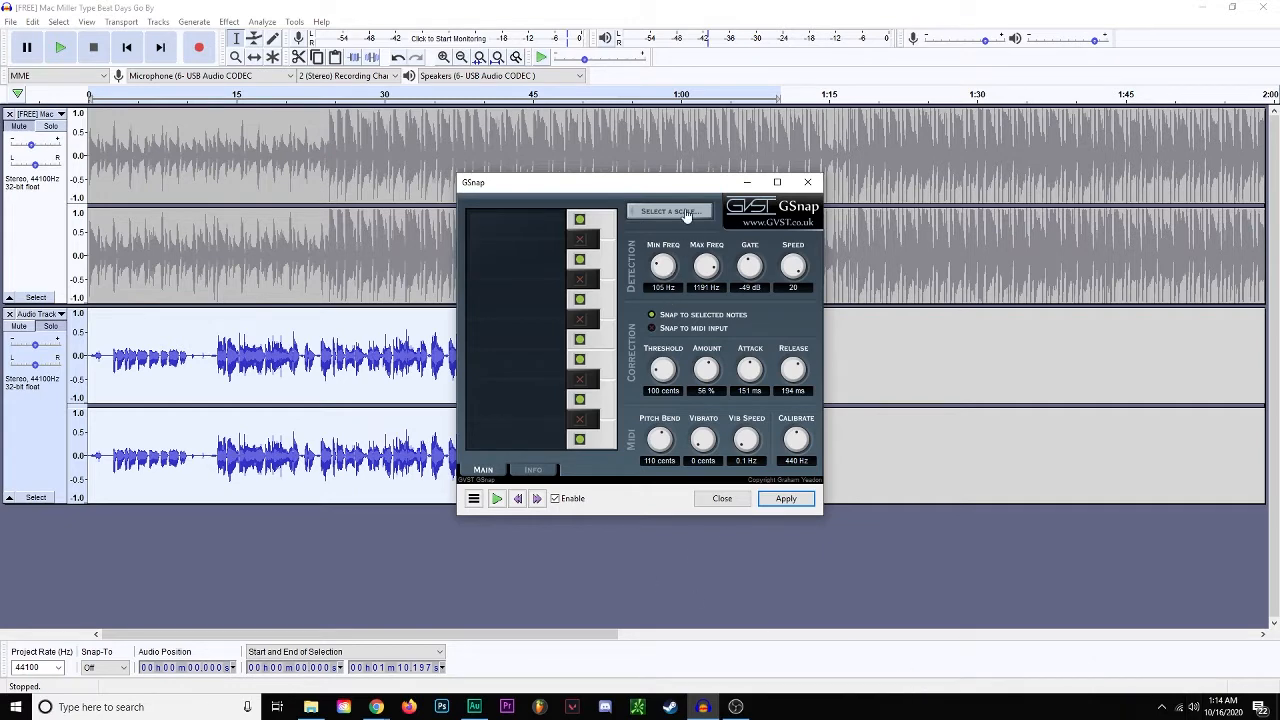
pyautogui.click(669, 211)
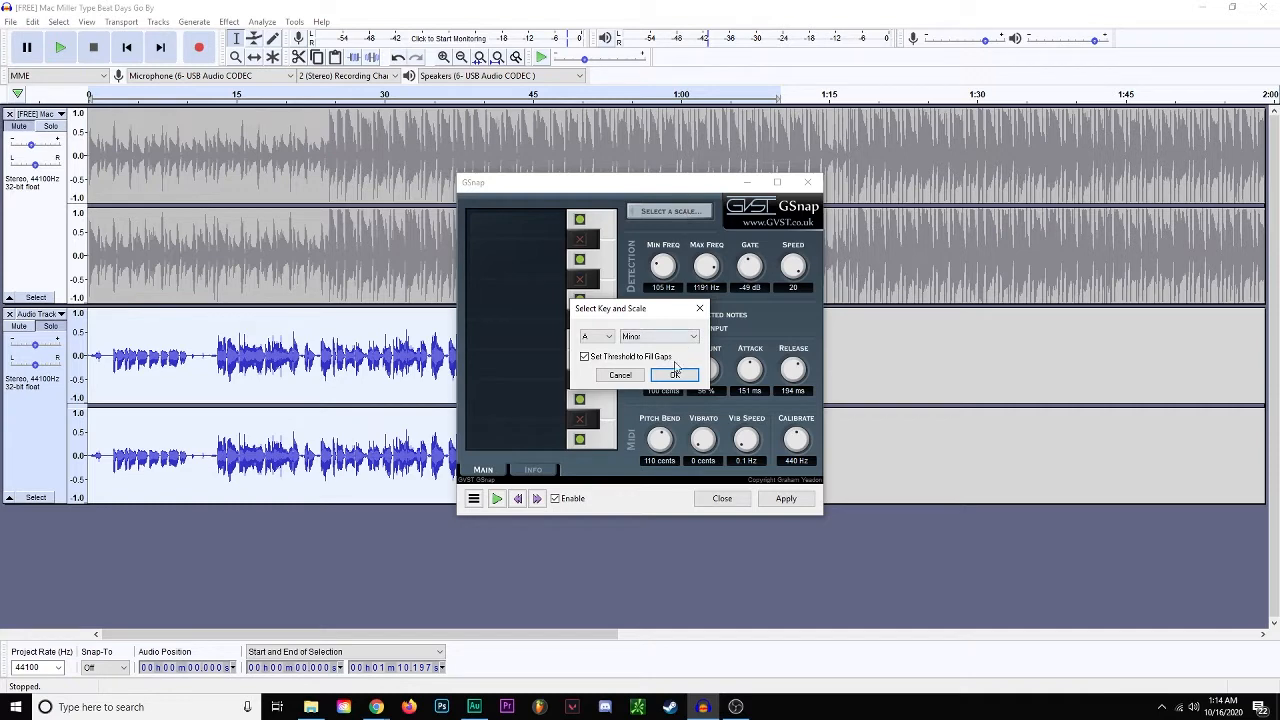
pyautogui.click(675, 375)
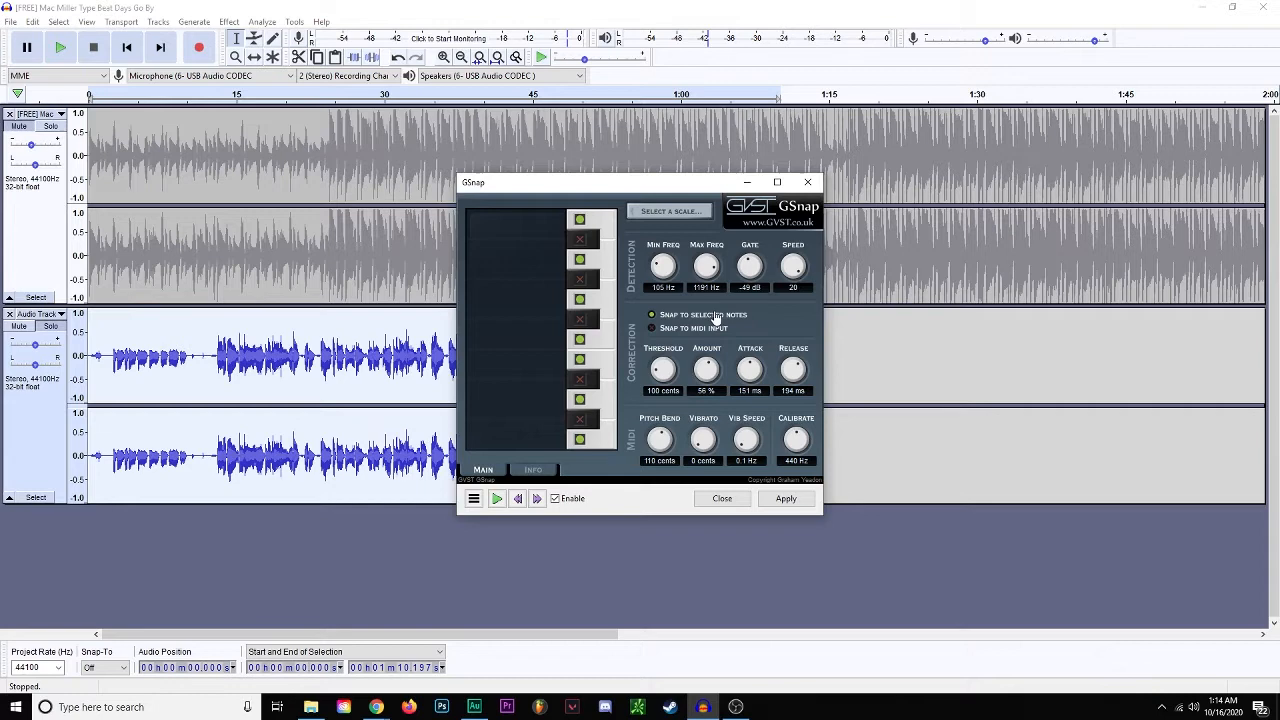
pyautogui.moveTo(734, 308)
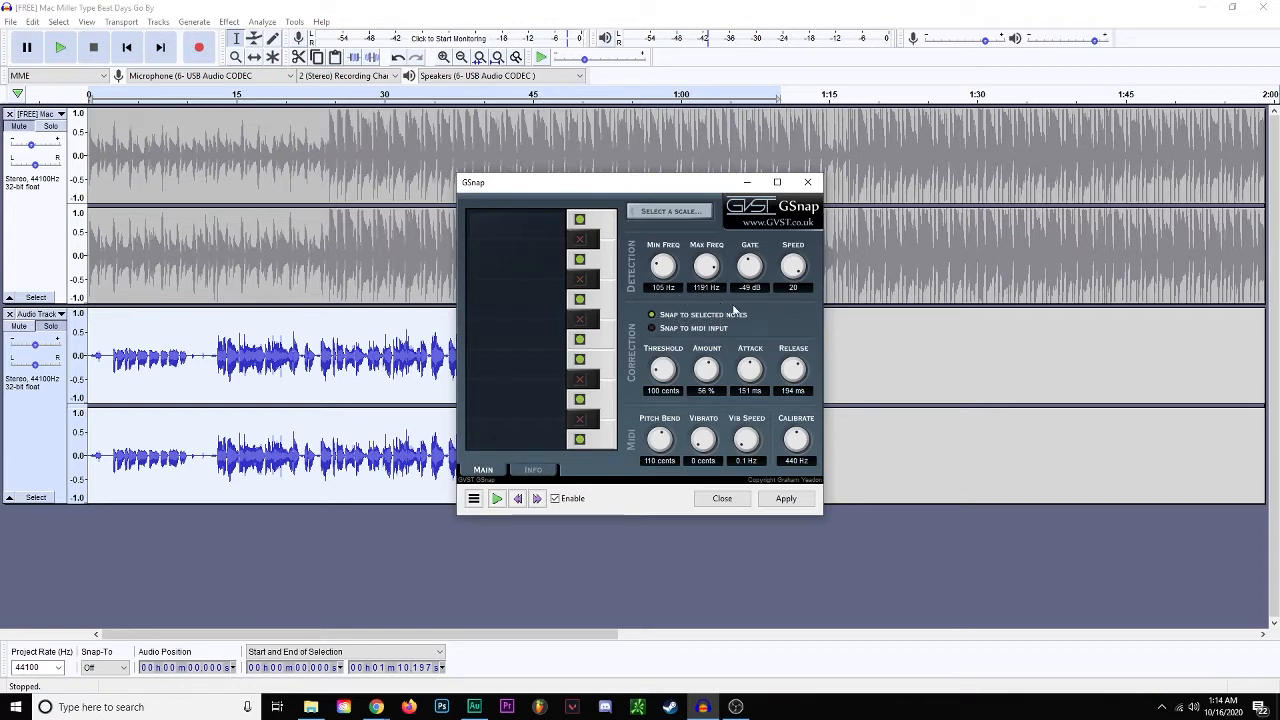
pyautogui.moveTo(810, 334)
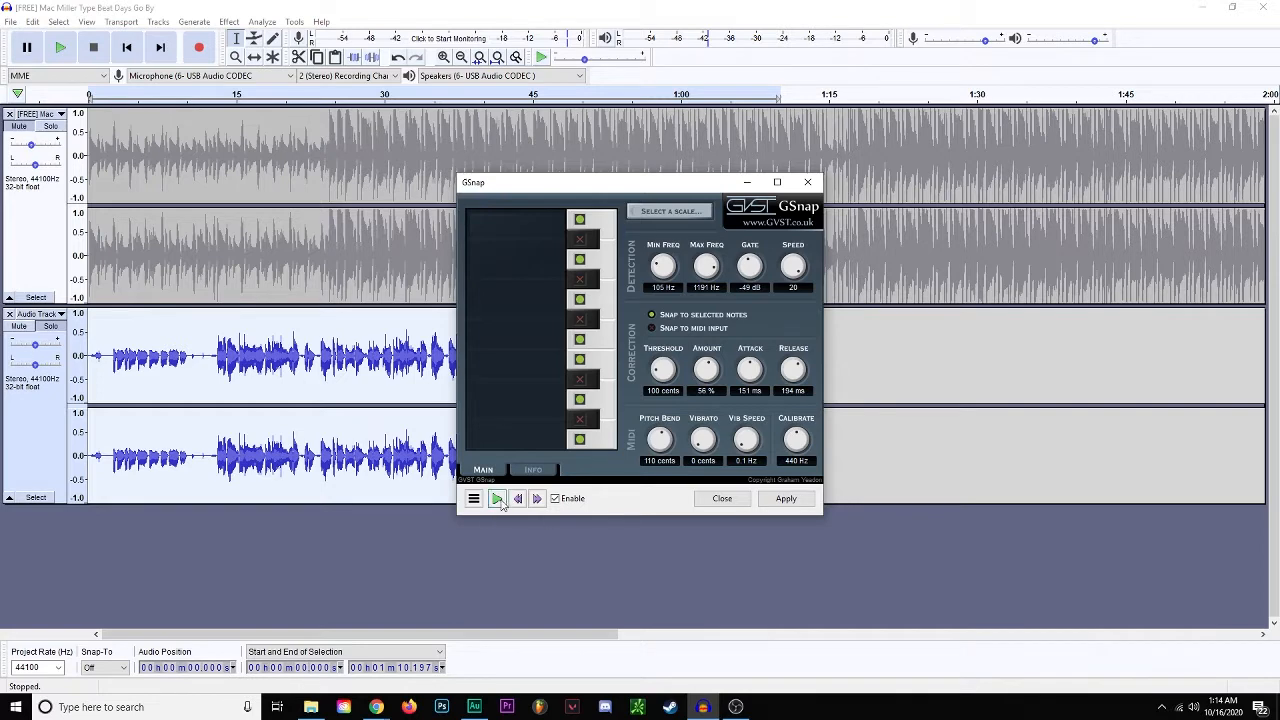
pyautogui.click(497, 499)
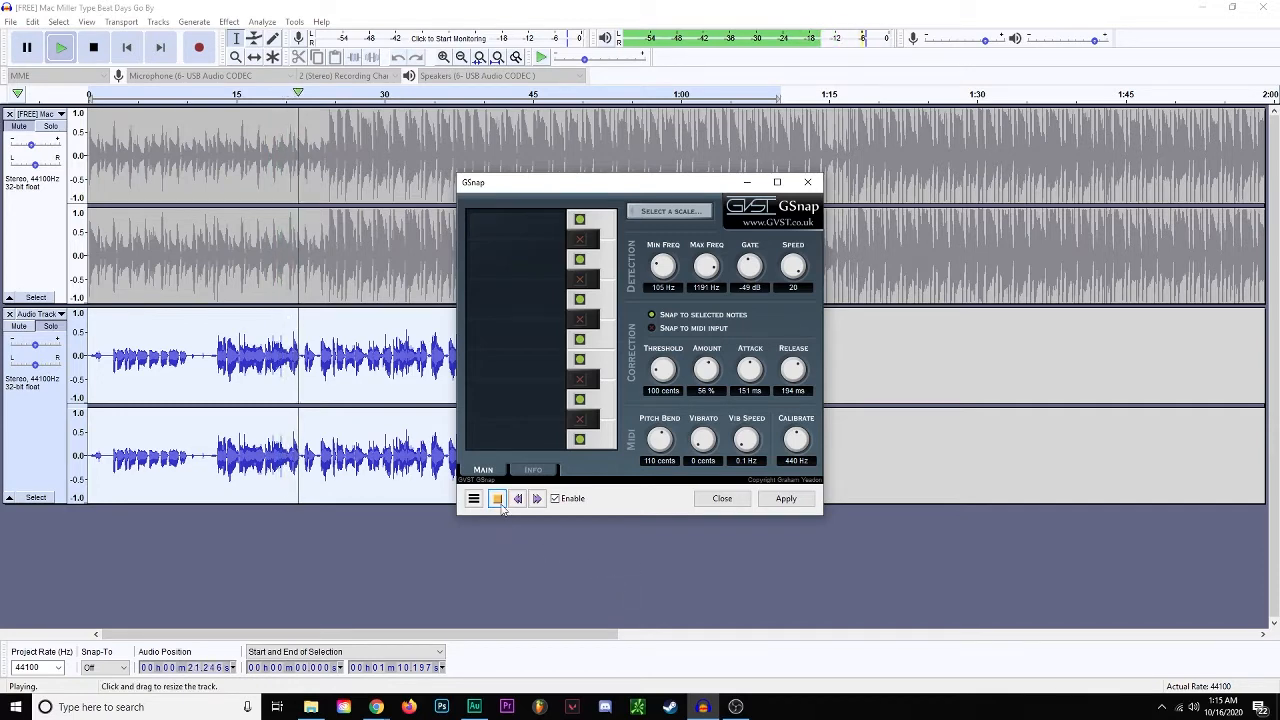
pyautogui.click(496, 499)
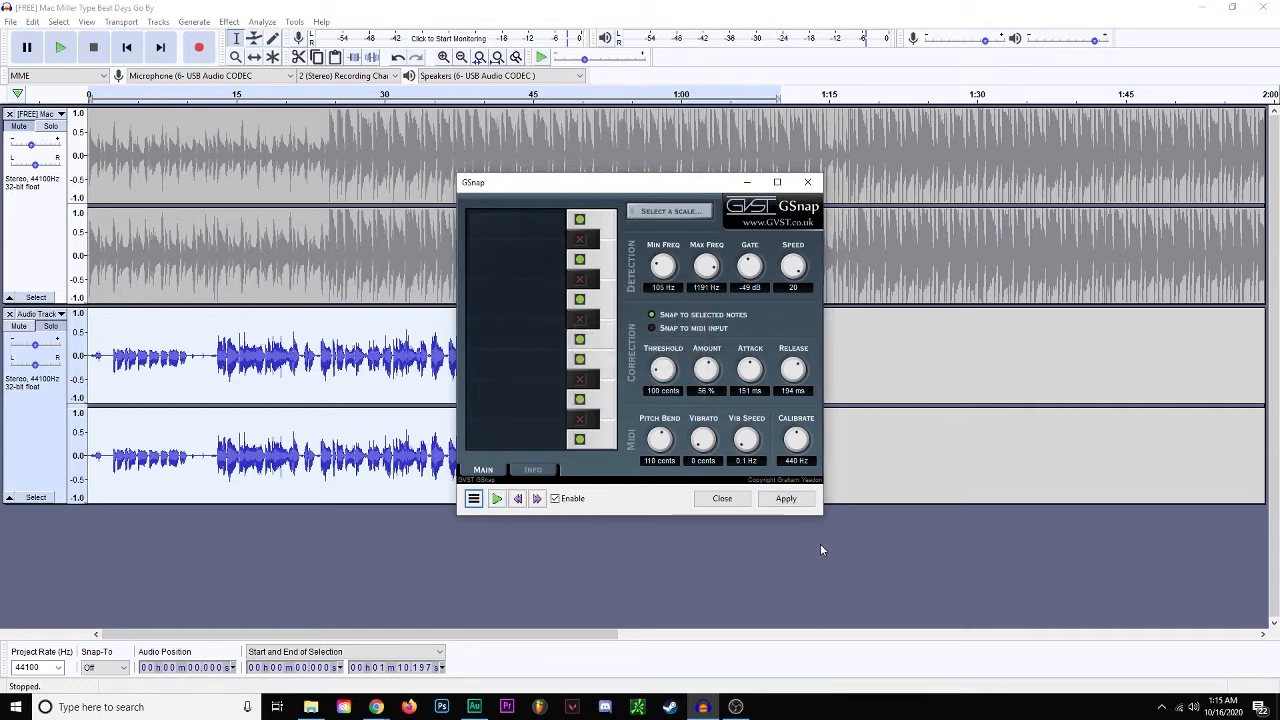
pyautogui.click(722, 498)
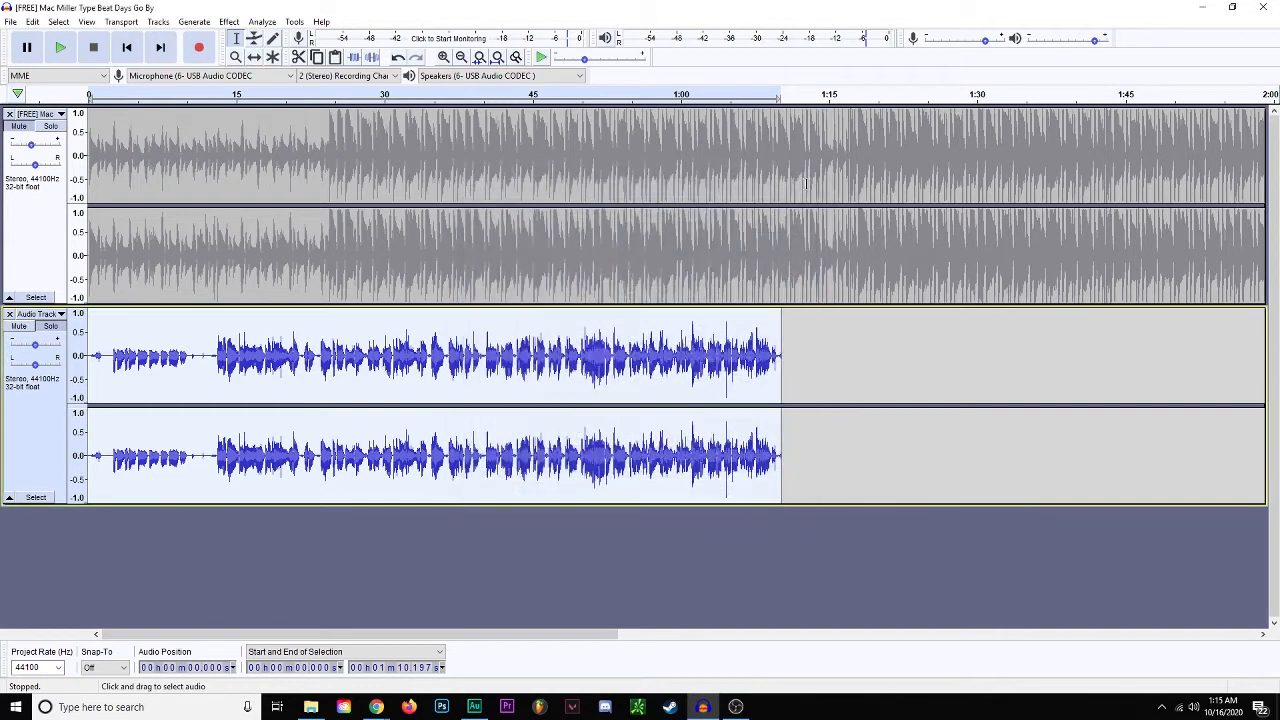
pyautogui.moveTo(336, 554)
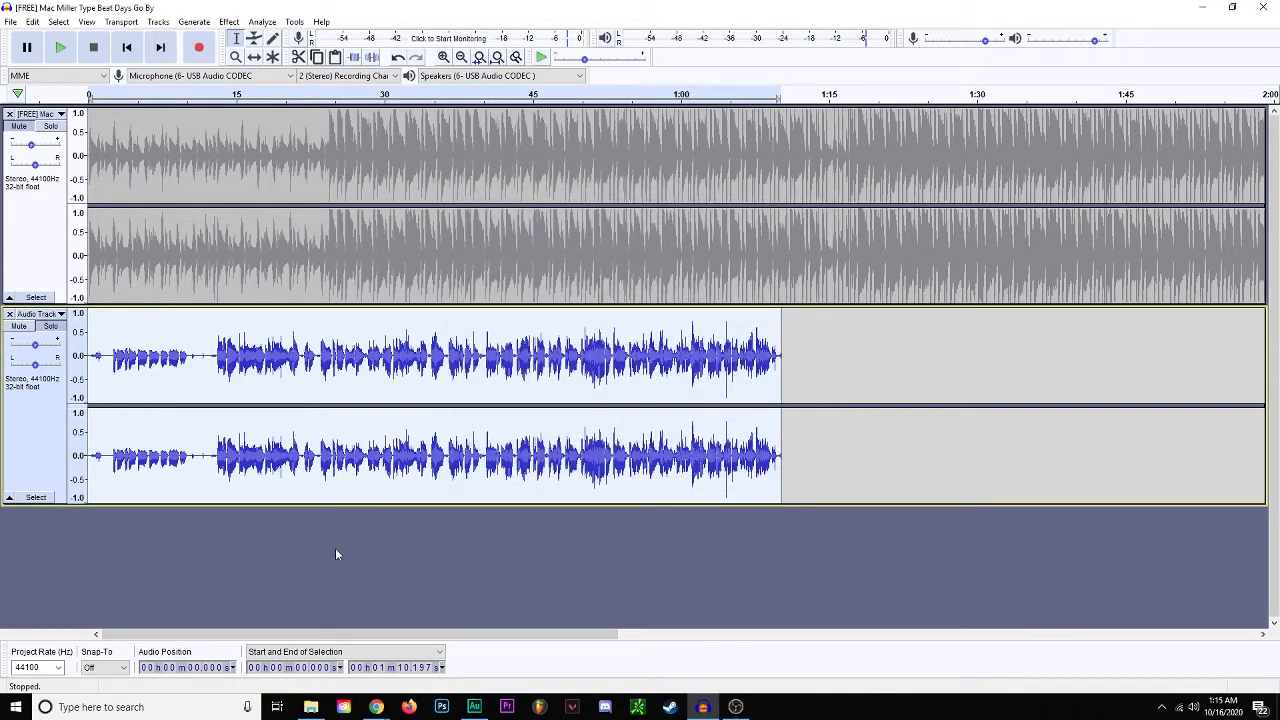
# Apply an Equalization low-cut curve removing frequencies below roughly 50 Hz
pyautogui.click(229, 21)
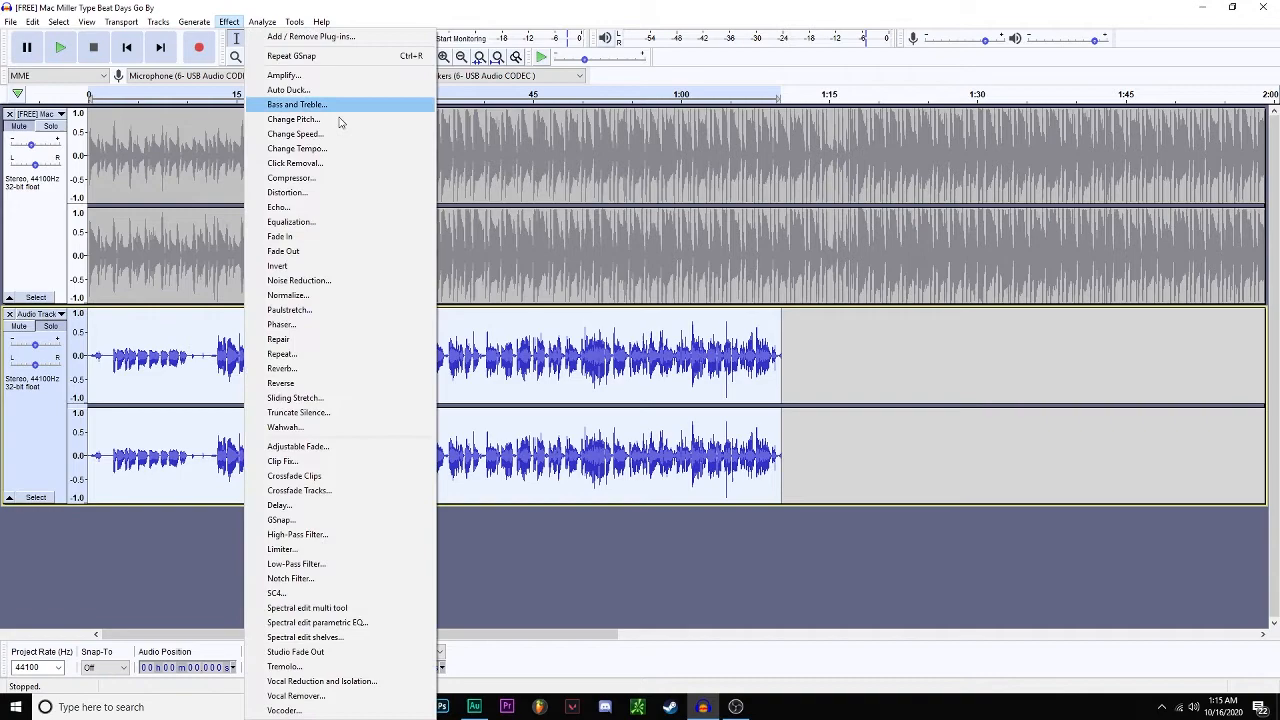
pyautogui.moveTo(398, 475)
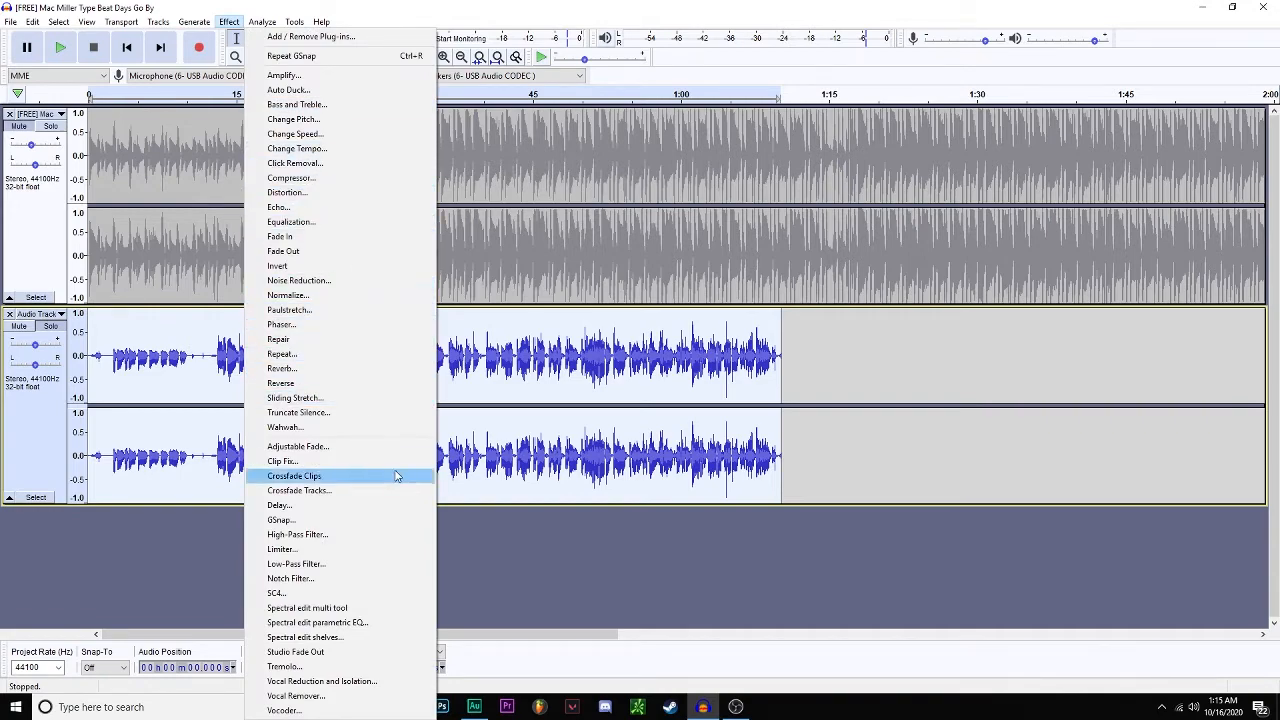
pyautogui.click(291, 221)
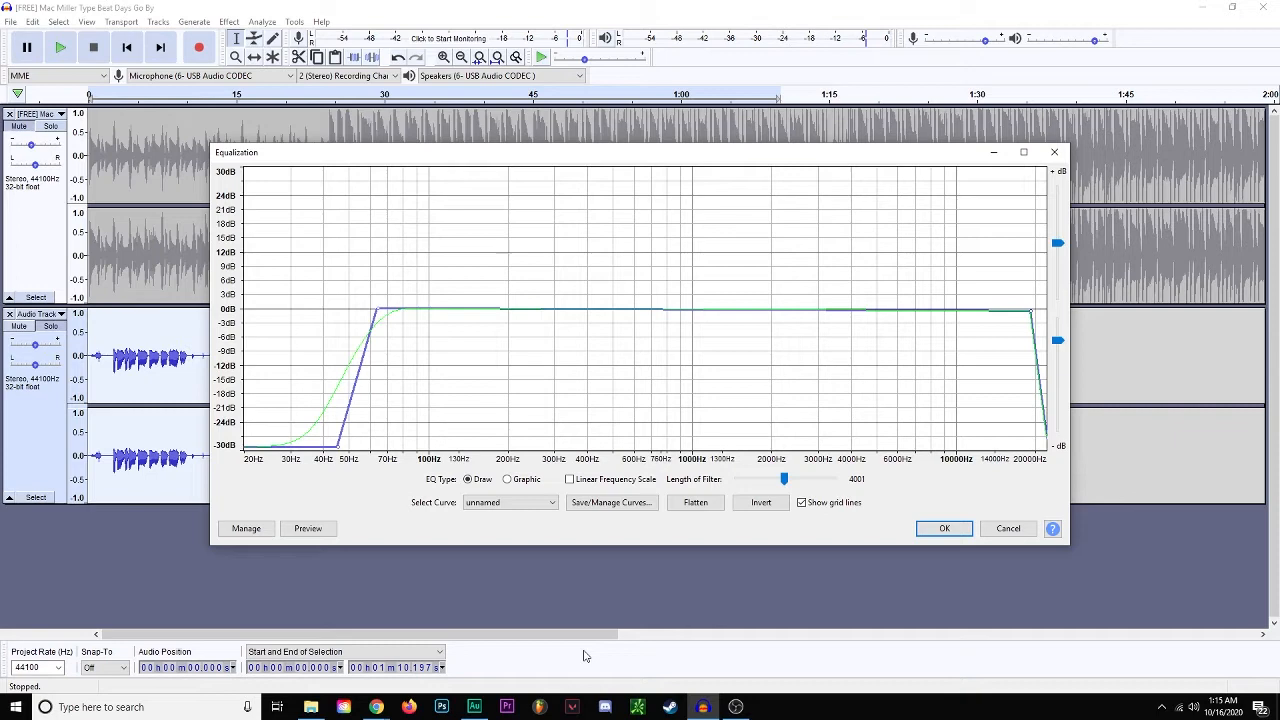
pyautogui.moveTo(762, 625)
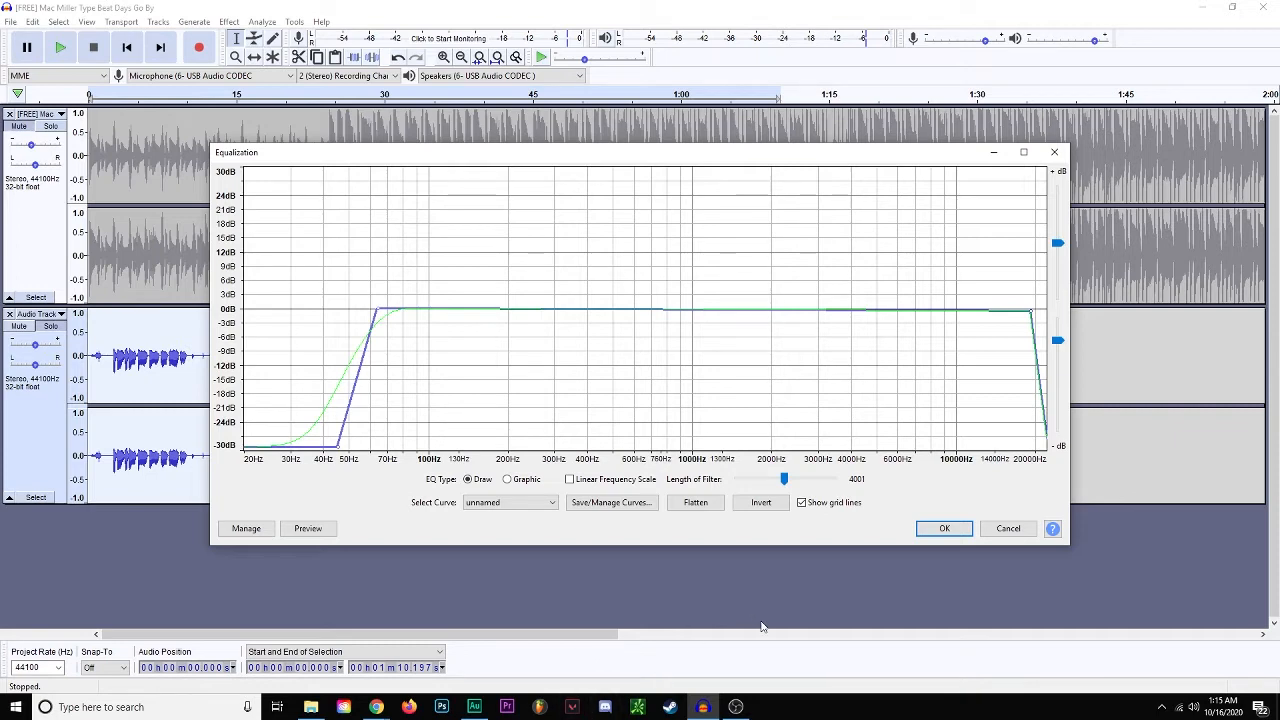
pyautogui.click(943, 528)
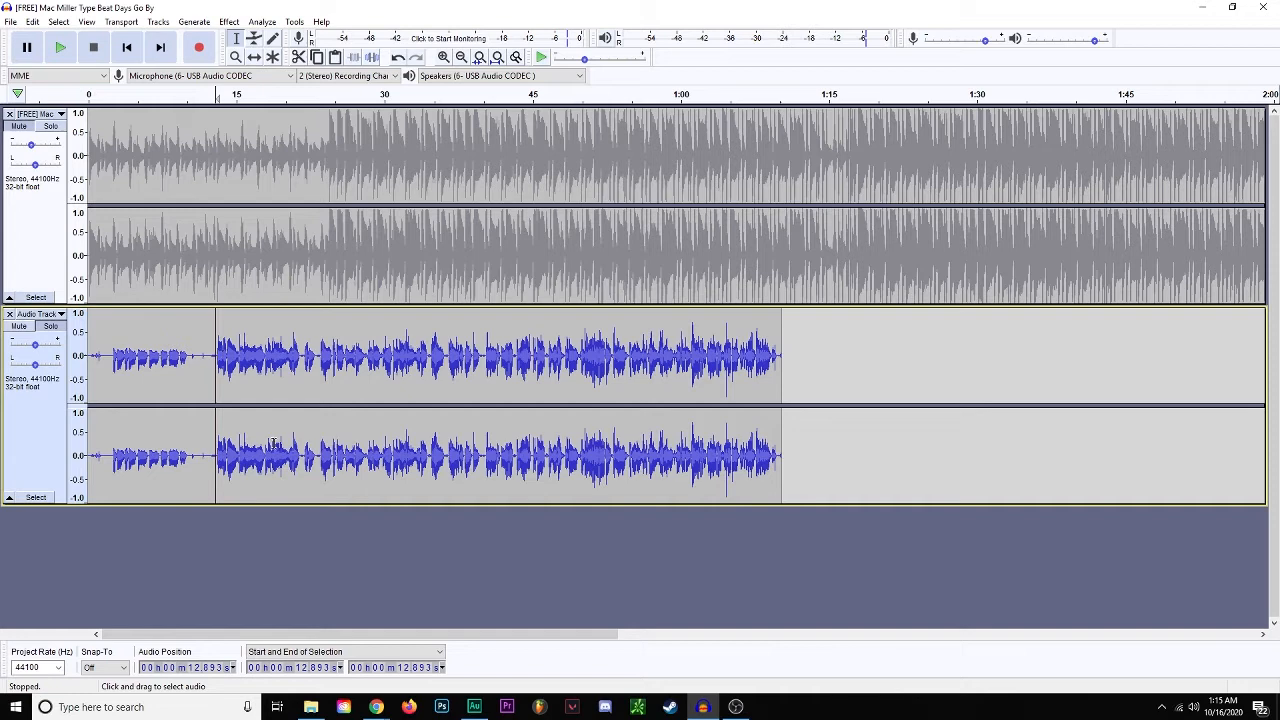
# Select the entire vocal track using its Select button
pyautogui.click(64, 52)
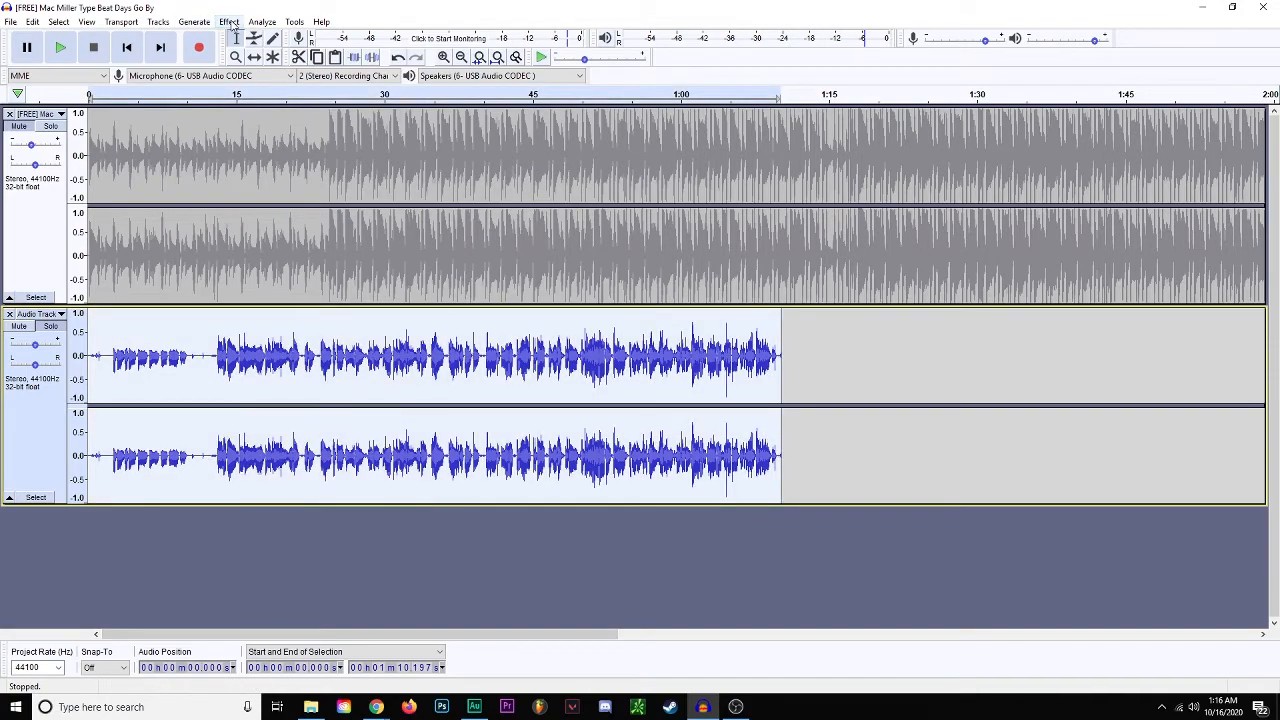
# Apply the Compressor to the vocal with -12 dB threshold and 2:1 ratio
pyautogui.click(229, 20)
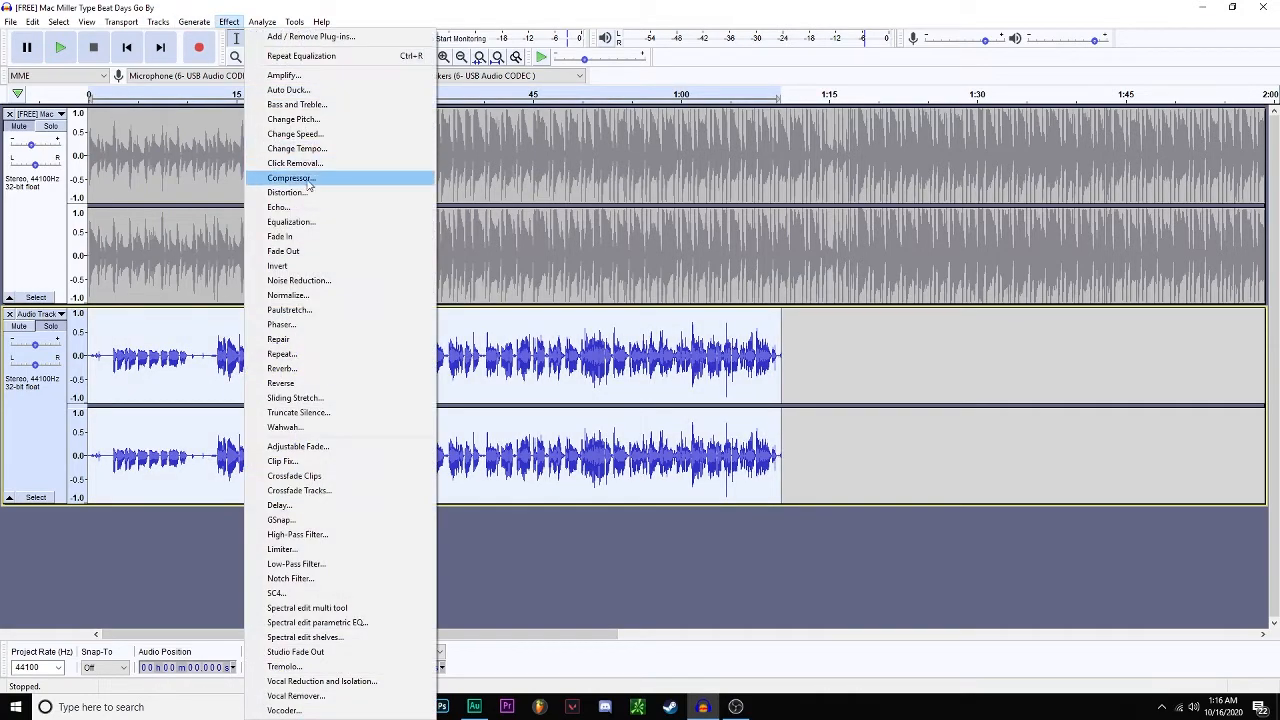
pyautogui.click(290, 178)
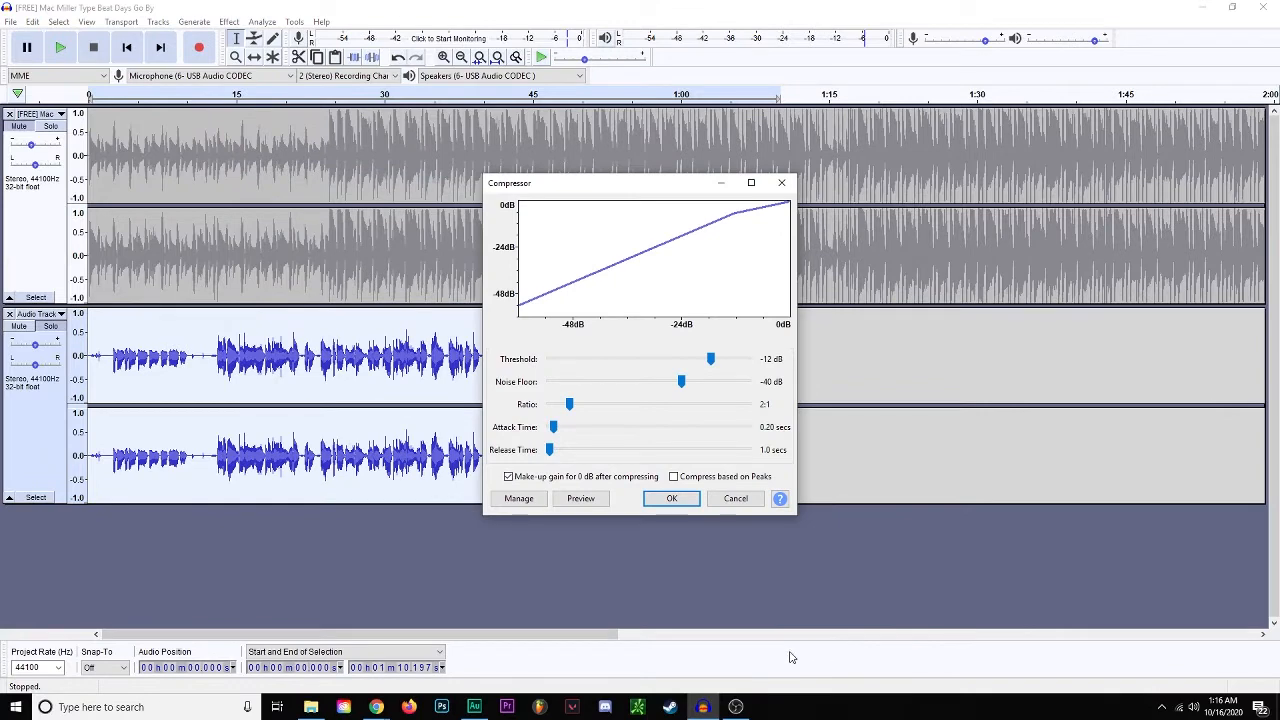
pyautogui.moveTo(761, 654)
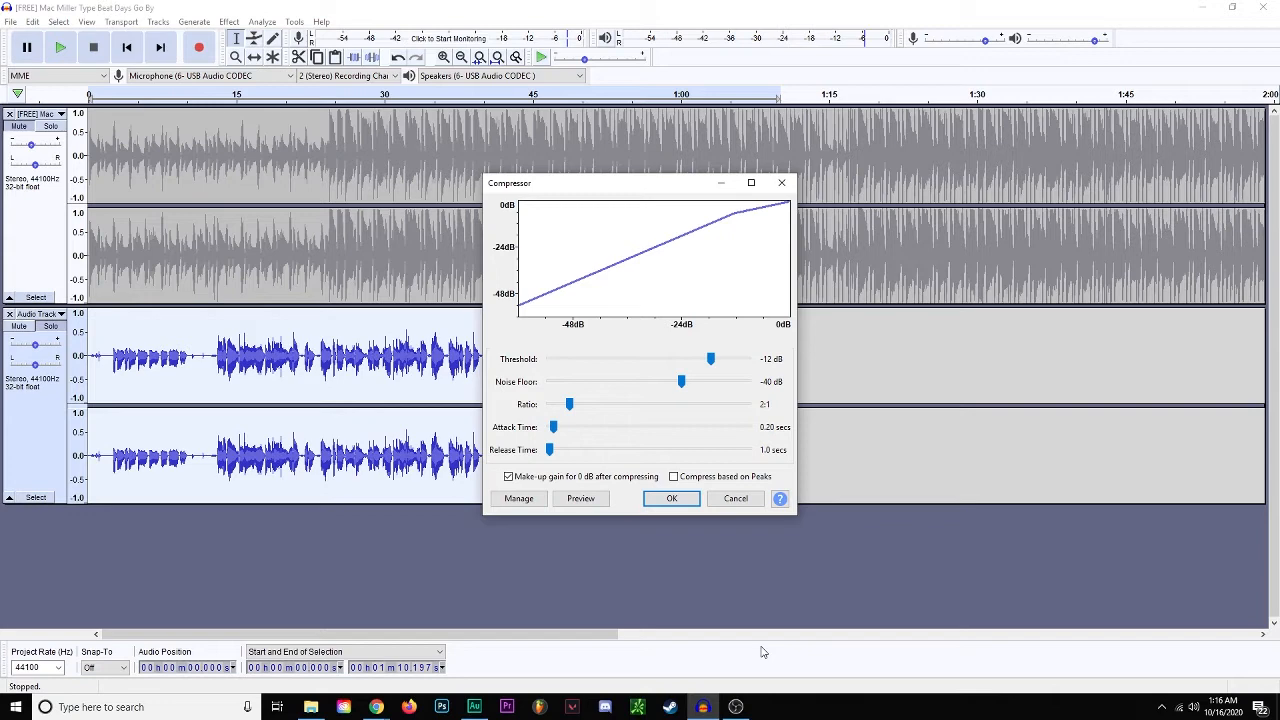
pyautogui.moveTo(715, 580)
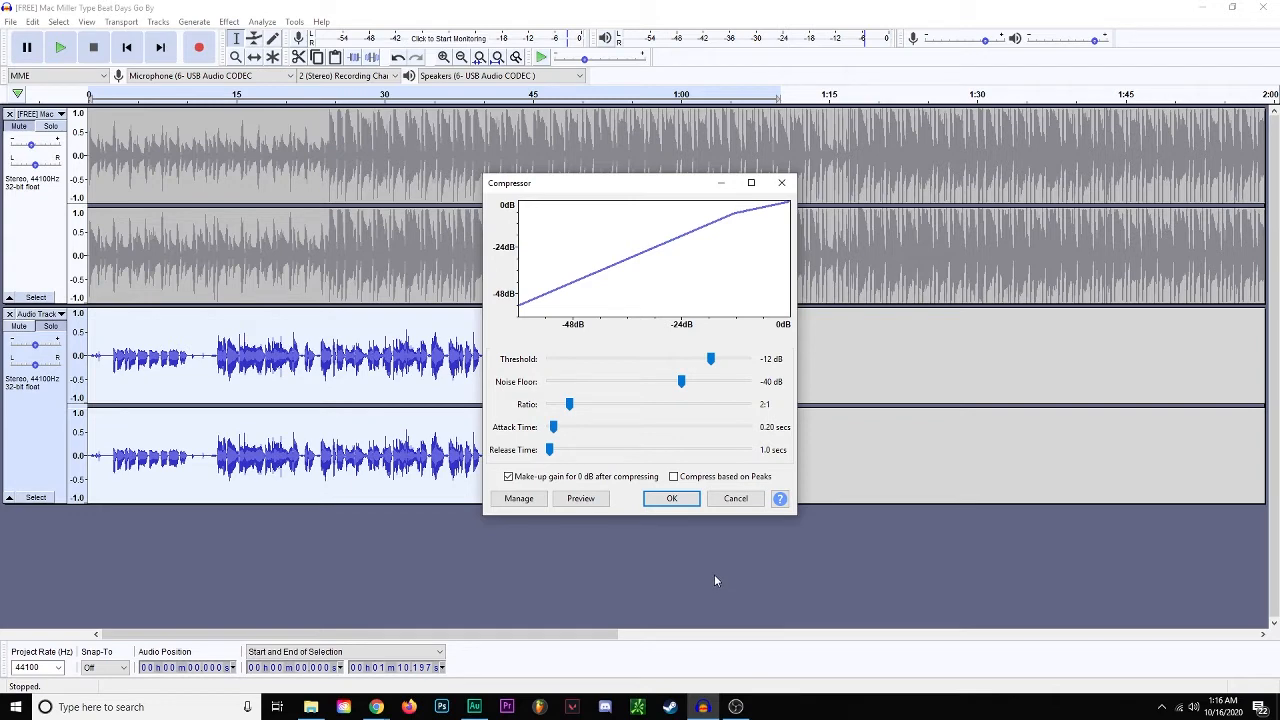
pyautogui.click(671, 498)
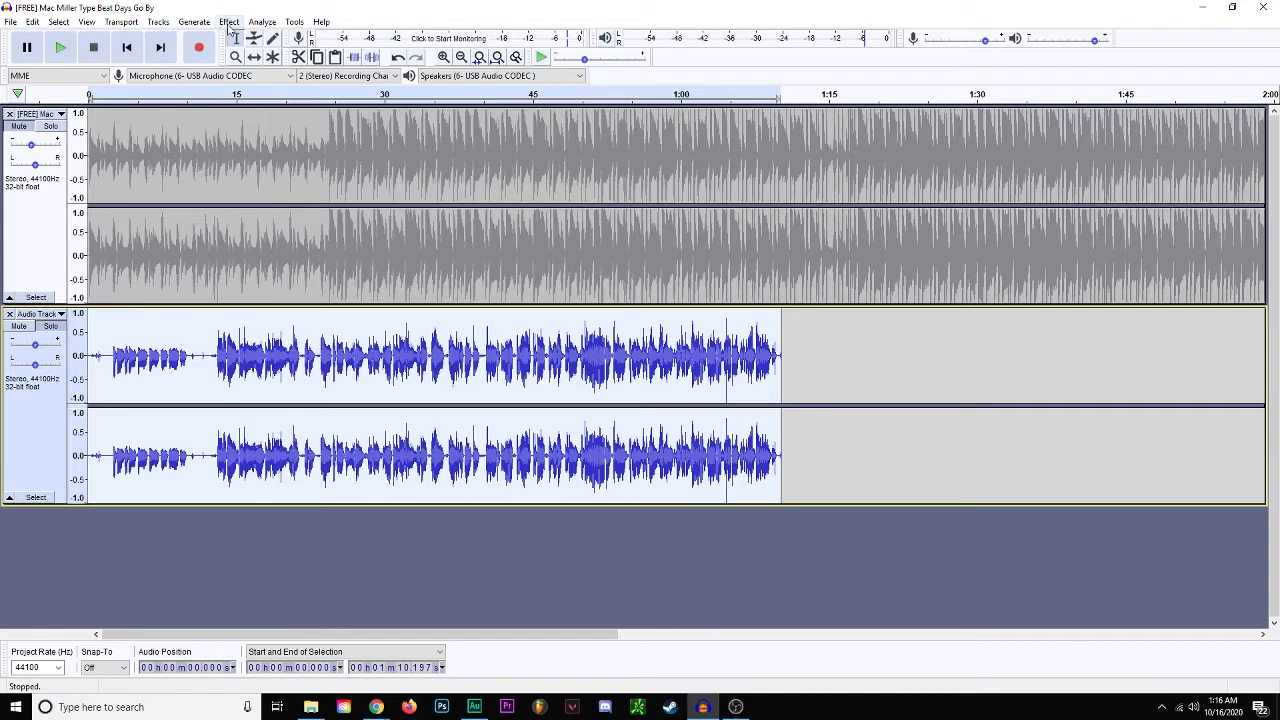
# Apply Delay with 0.490 s delay time and 5 echoes at -22 dB each
pyautogui.click(229, 20)
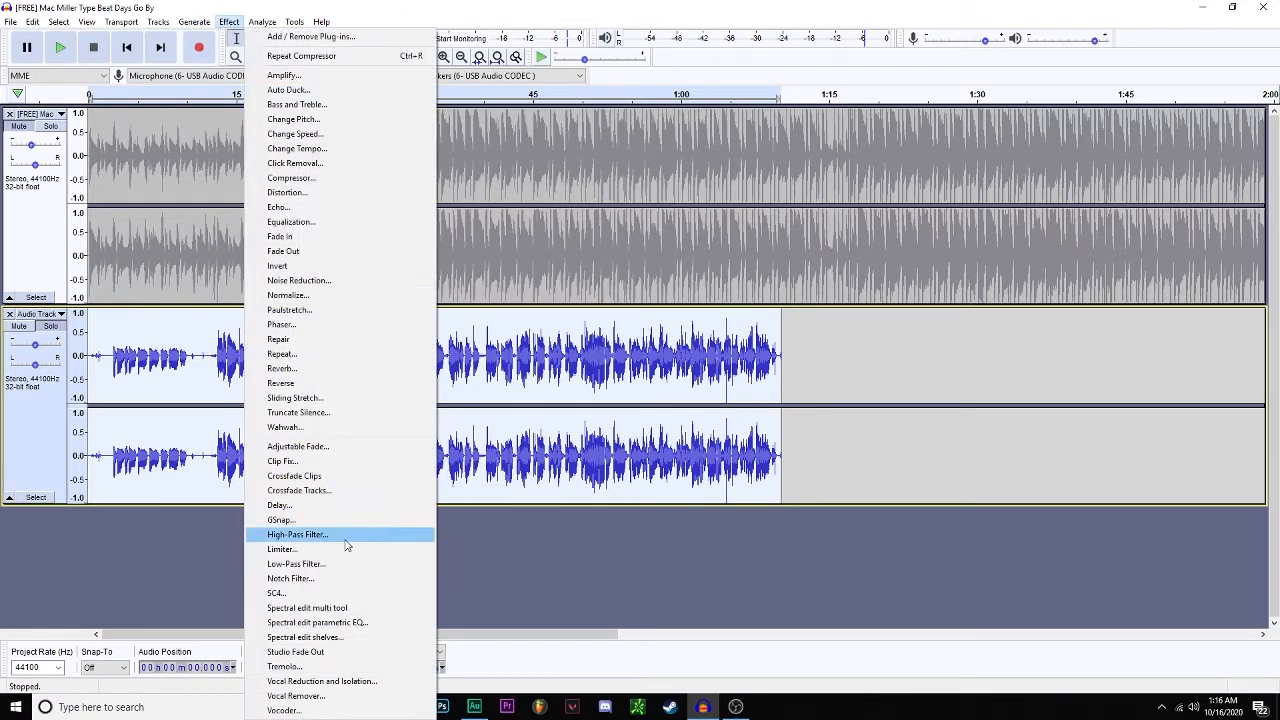
pyautogui.moveTo(338, 508)
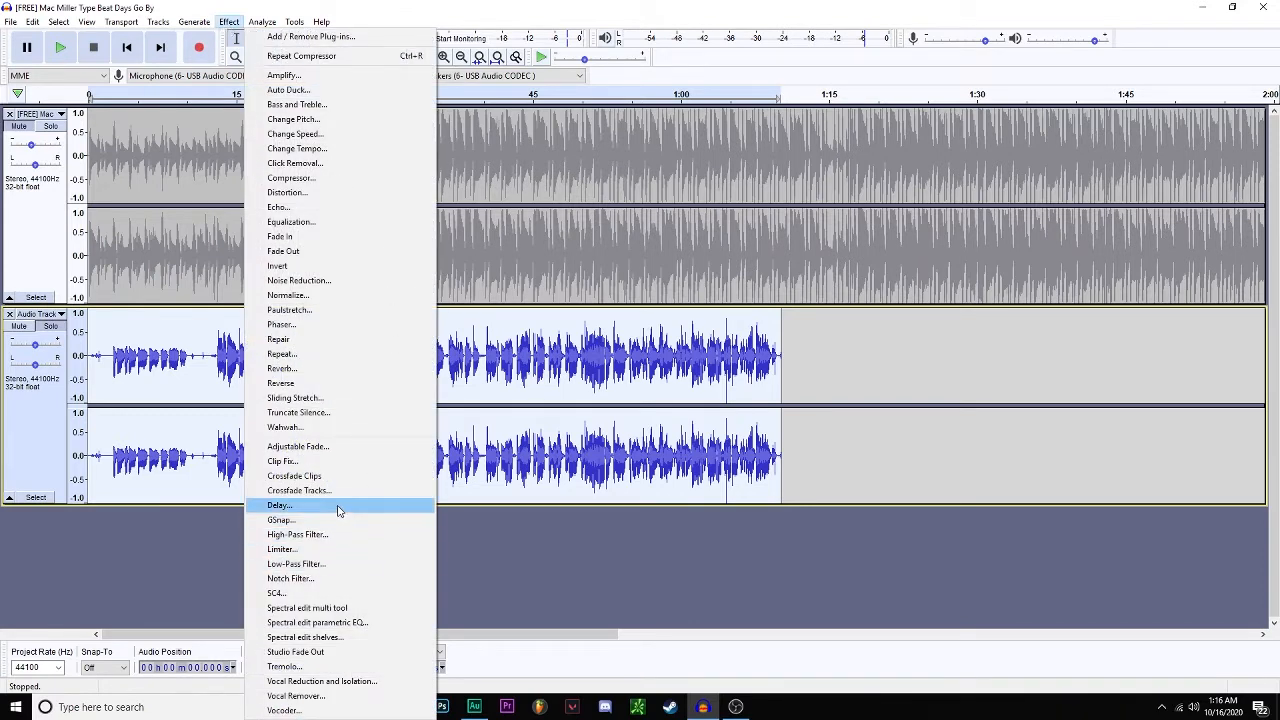
pyautogui.moveTo(331, 221)
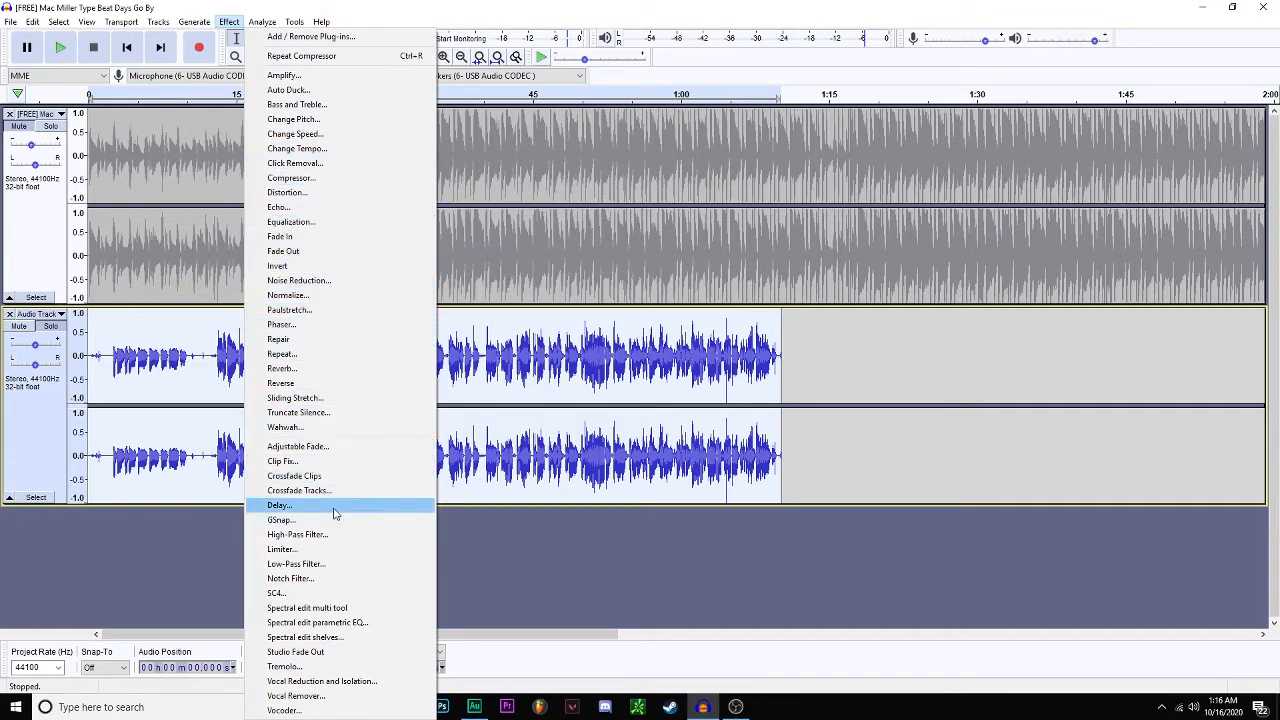
pyautogui.click(279, 505)
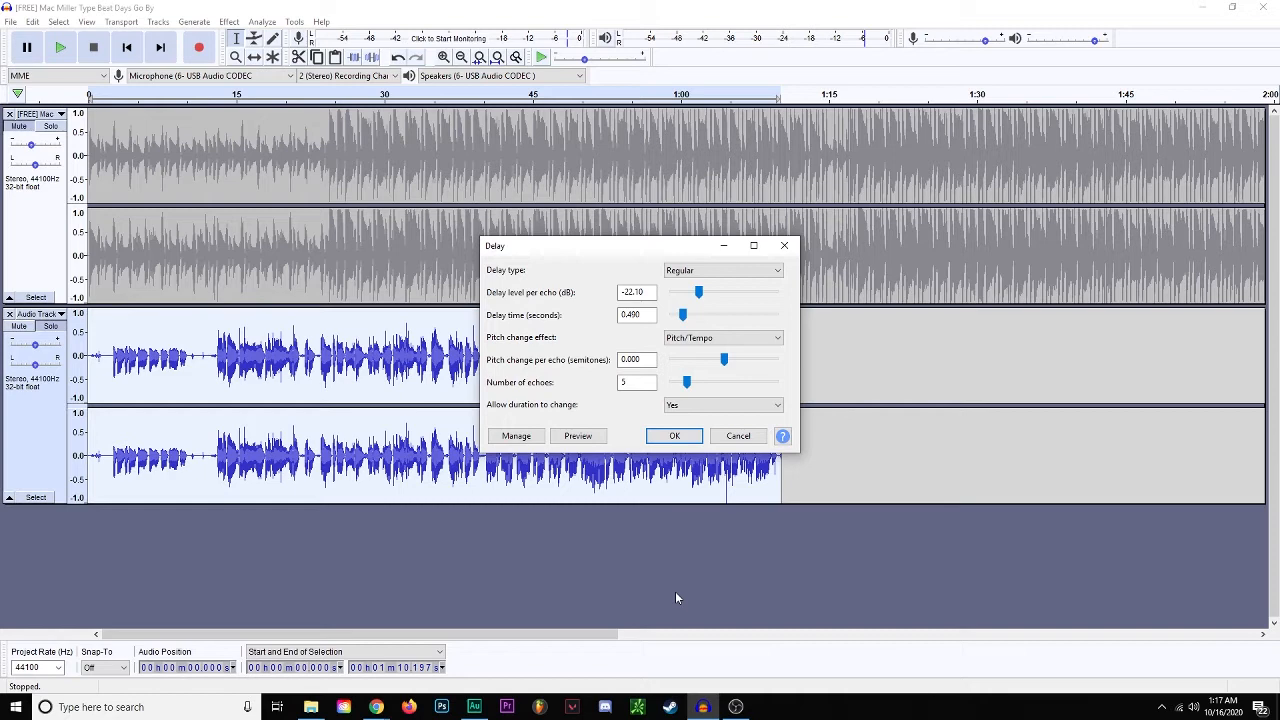
pyautogui.moveTo(667, 566)
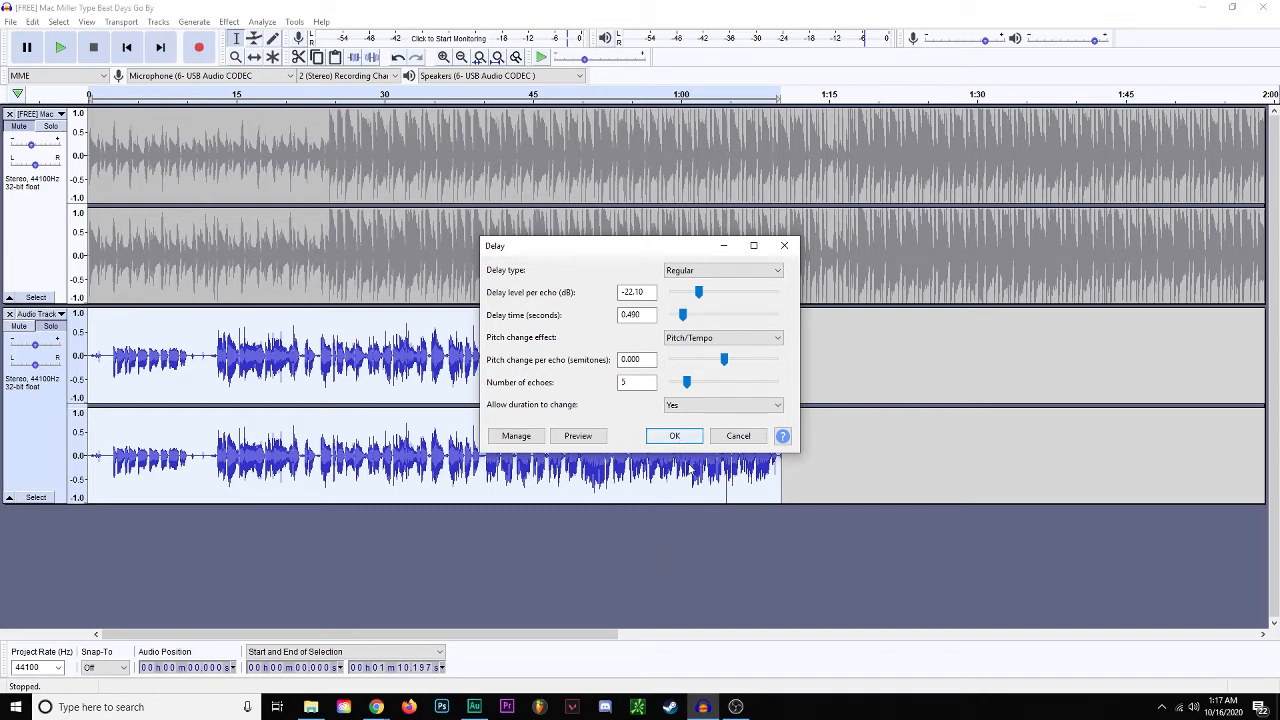
pyautogui.moveTo(719, 583)
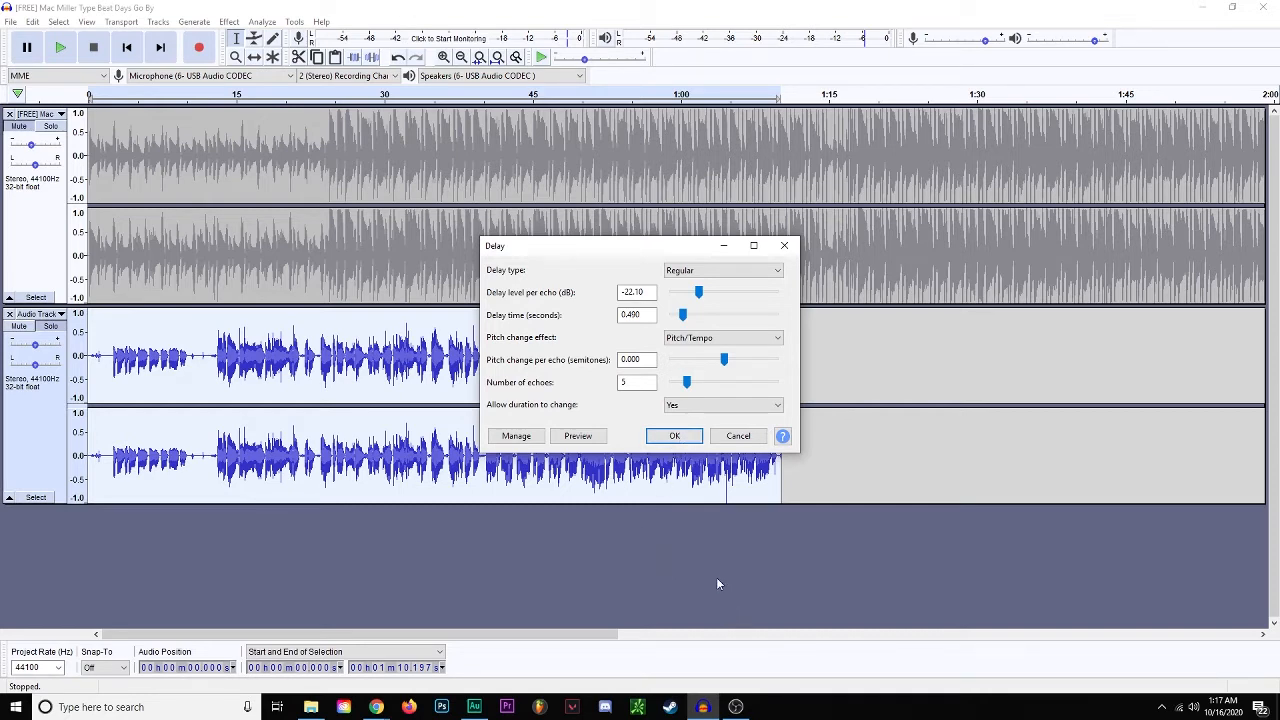
pyautogui.moveTo(683, 486)
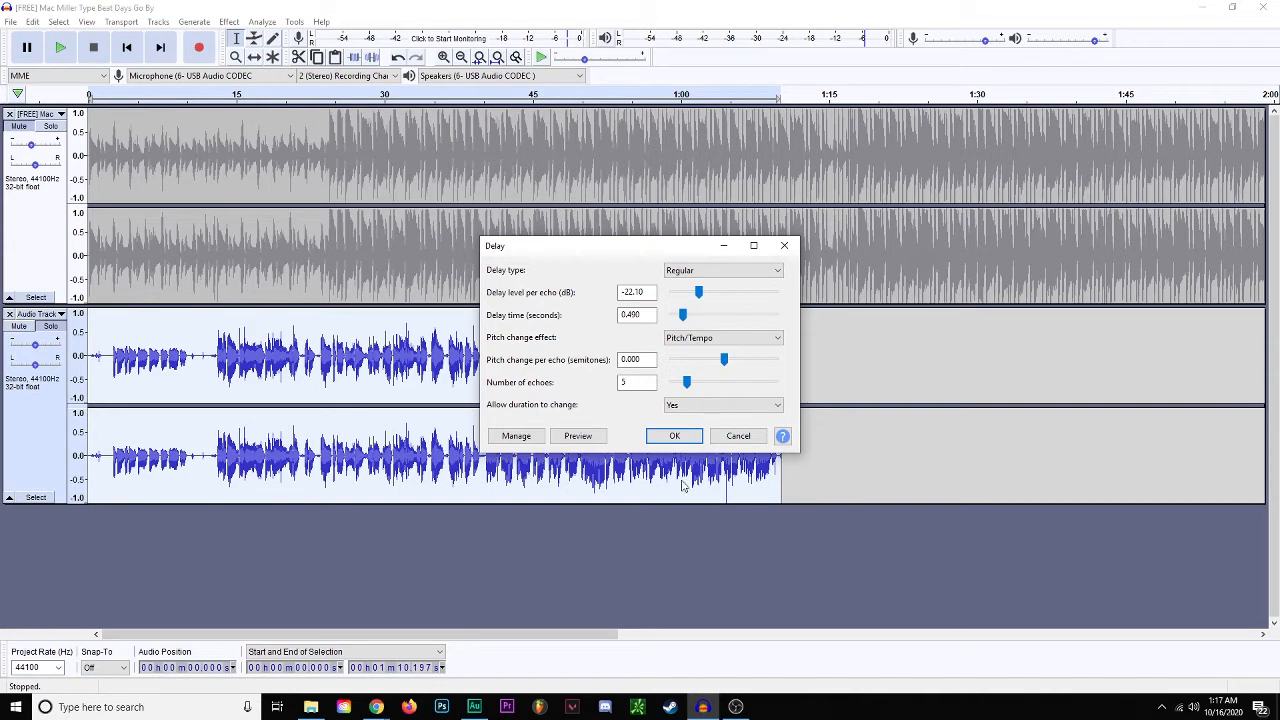
pyautogui.click(673, 435)
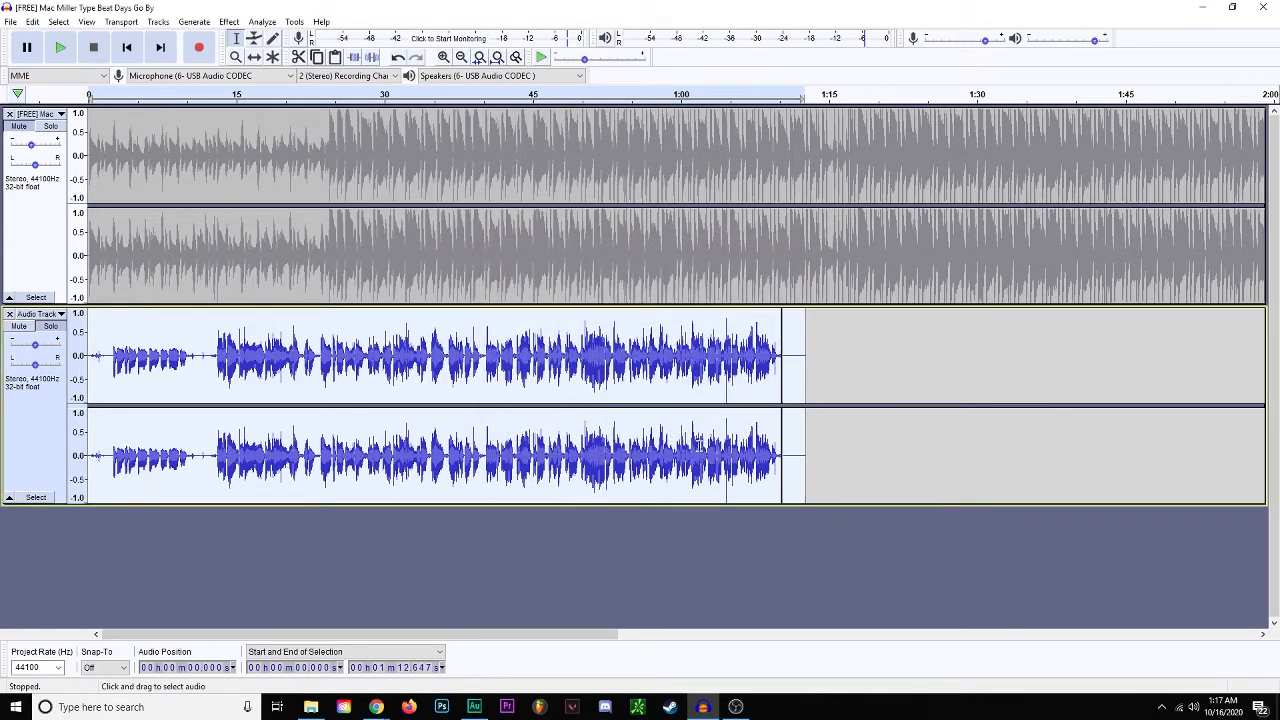
# Apply Reverb using preset values: 50% reverberance and -12 dB wet gain
pyautogui.click(228, 21)
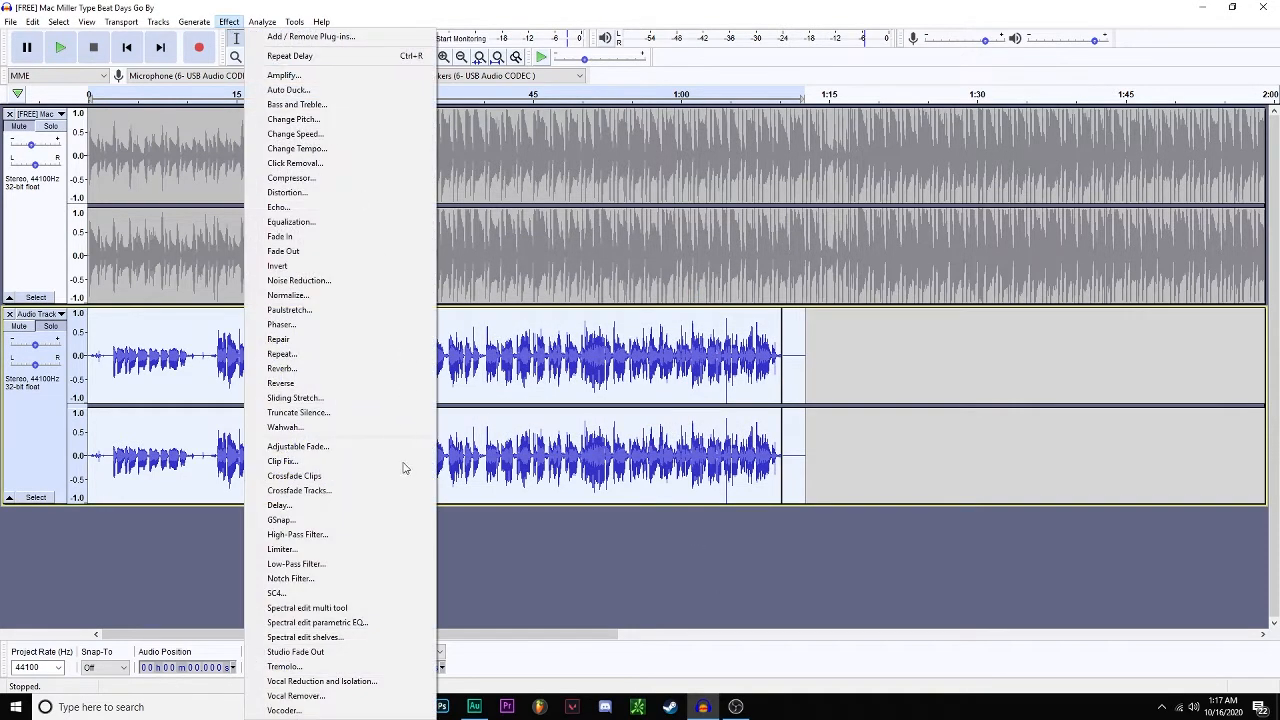
pyautogui.click(281, 368)
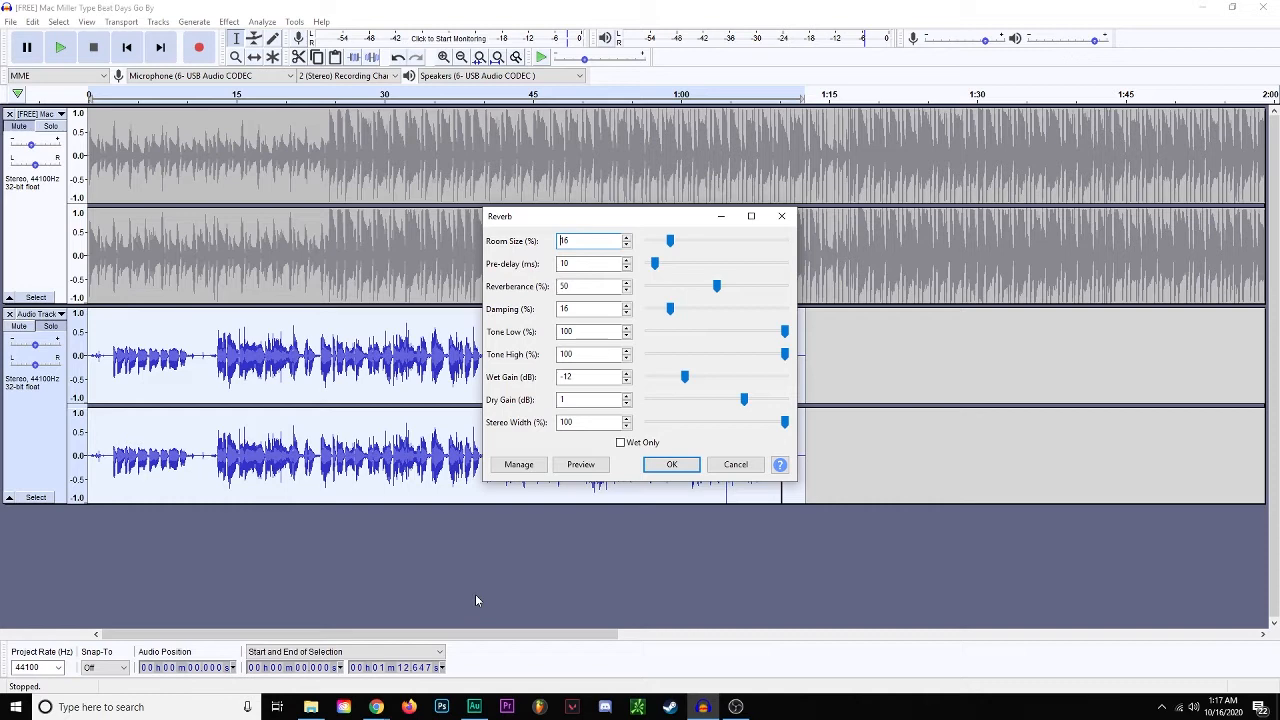
pyautogui.click(671, 464)
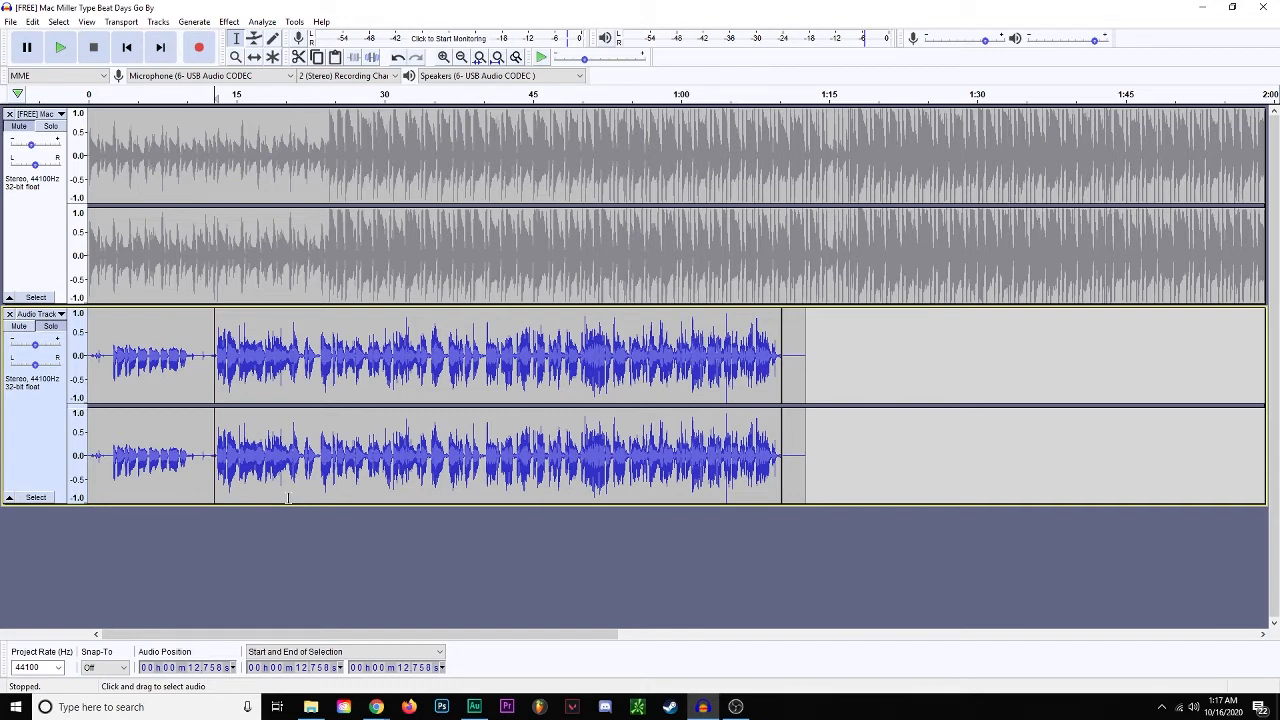
# Play the processed vocal over the beat from about 12.8 s, then stop
pyautogui.click(64, 52)
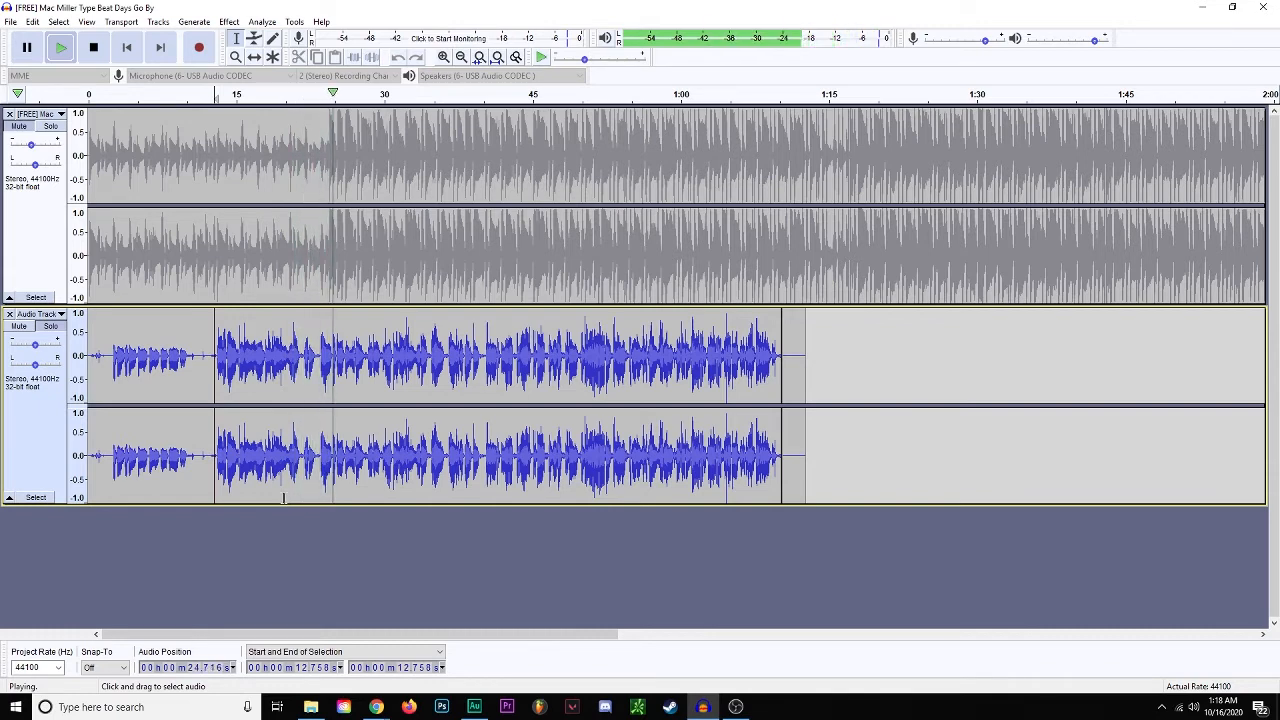
pyautogui.click(98, 50)
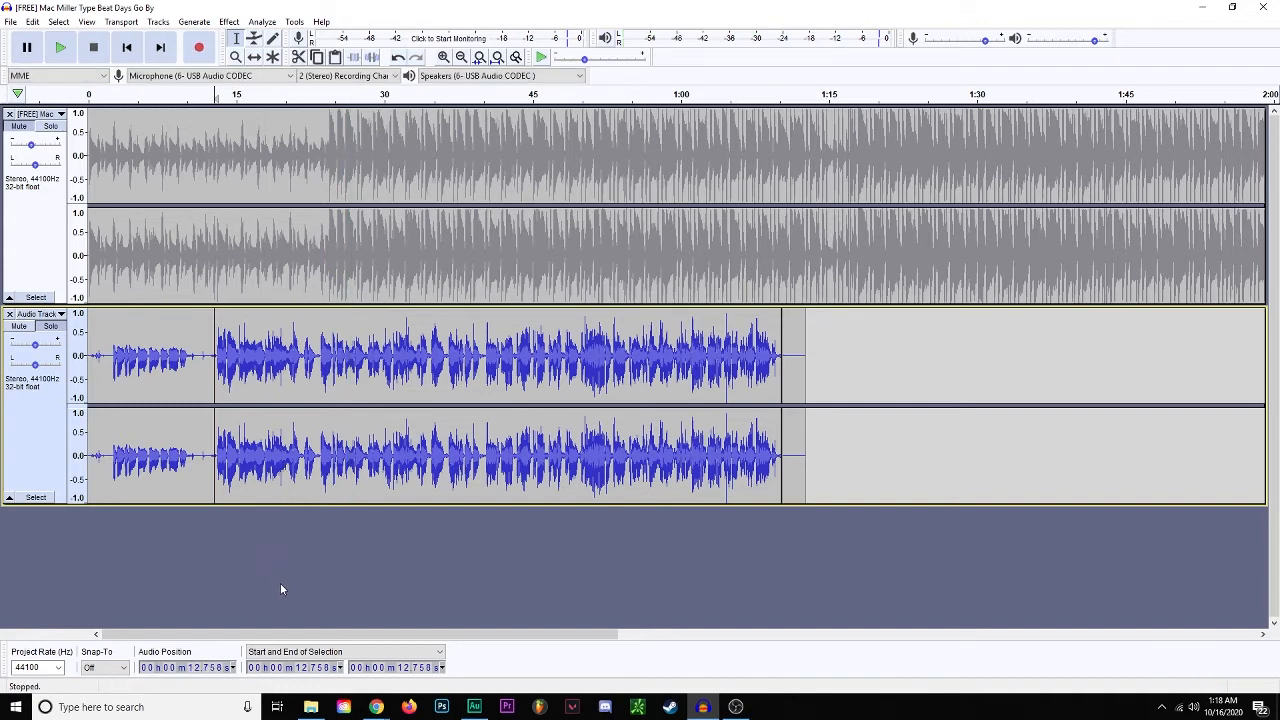
pyautogui.moveTo(286, 598)
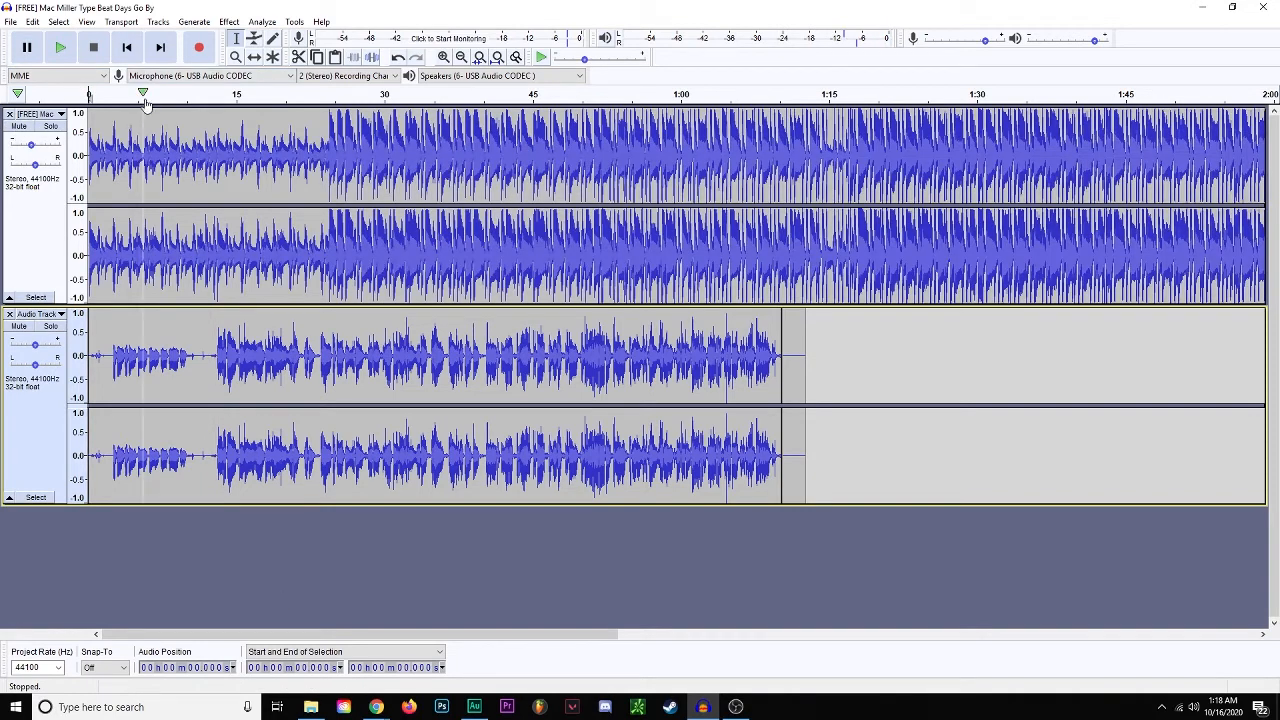
pyautogui.moveTo(180, 517)
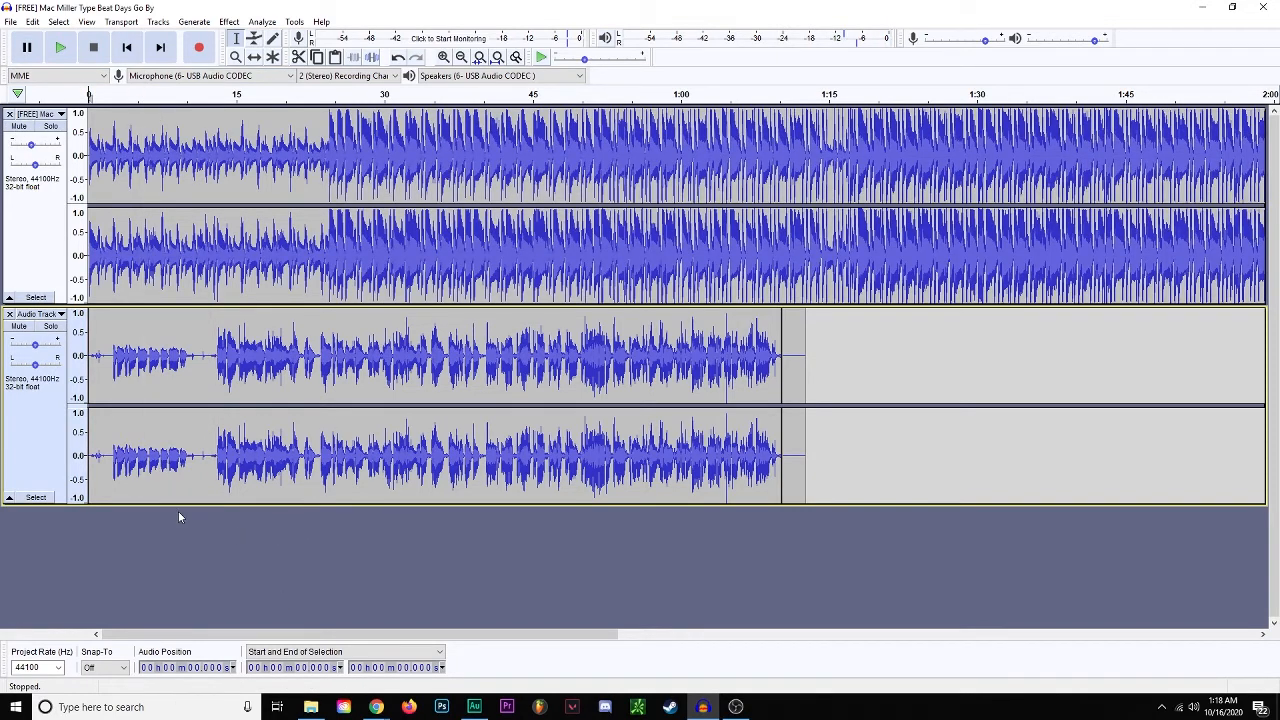